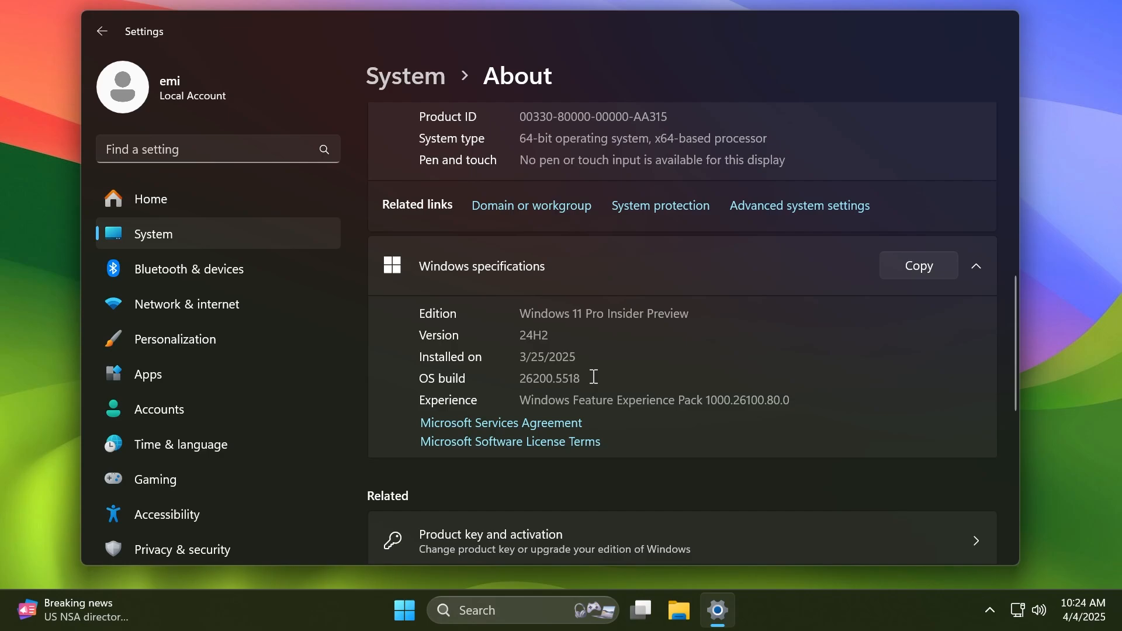
pyautogui.moveTo(629, 364)
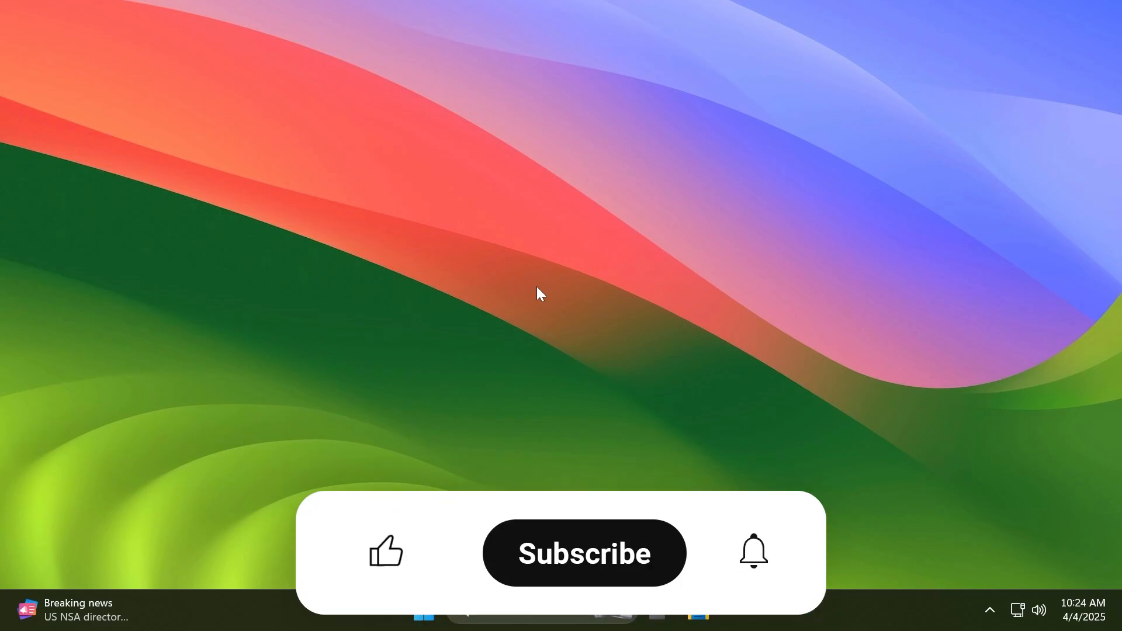
# Step: Show Netflix results for 'star trek' while the VPN connects to UK London-Streaming
pyautogui.click(387, 557)
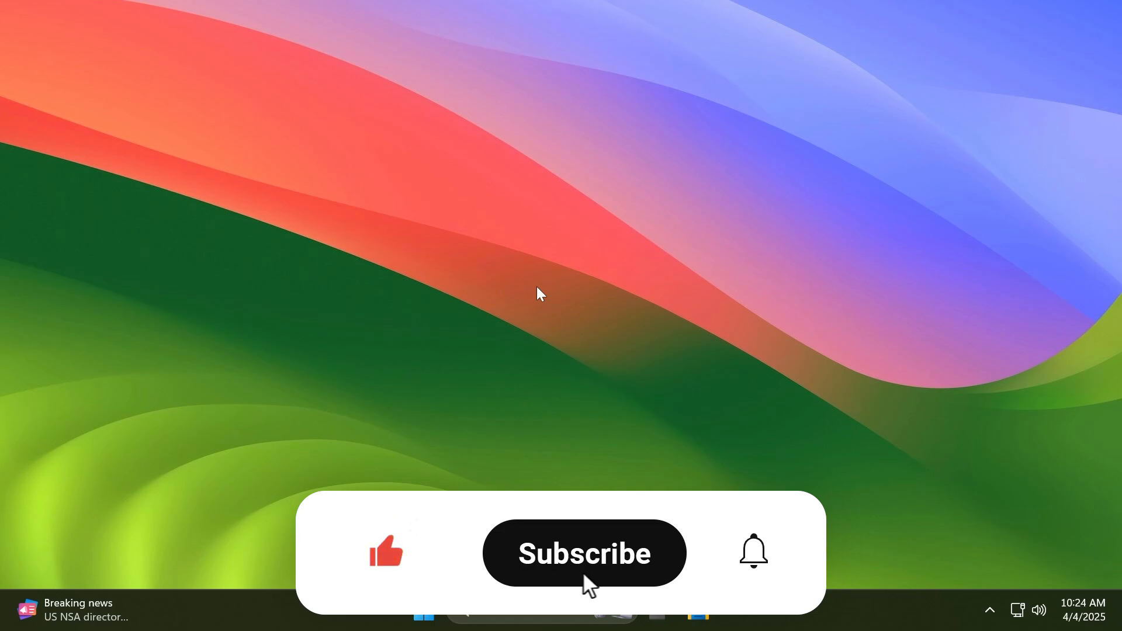
pyautogui.click(584, 553)
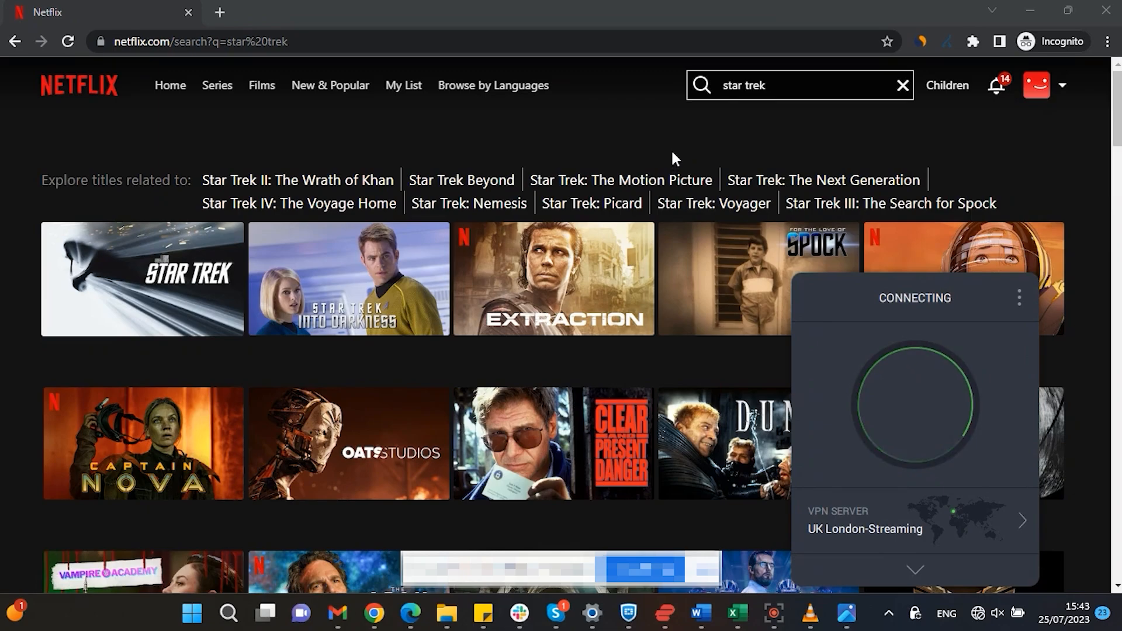
# Step: Close the Private Internet Access pricing page to reach the desktop
pyautogui.click(68, 41)
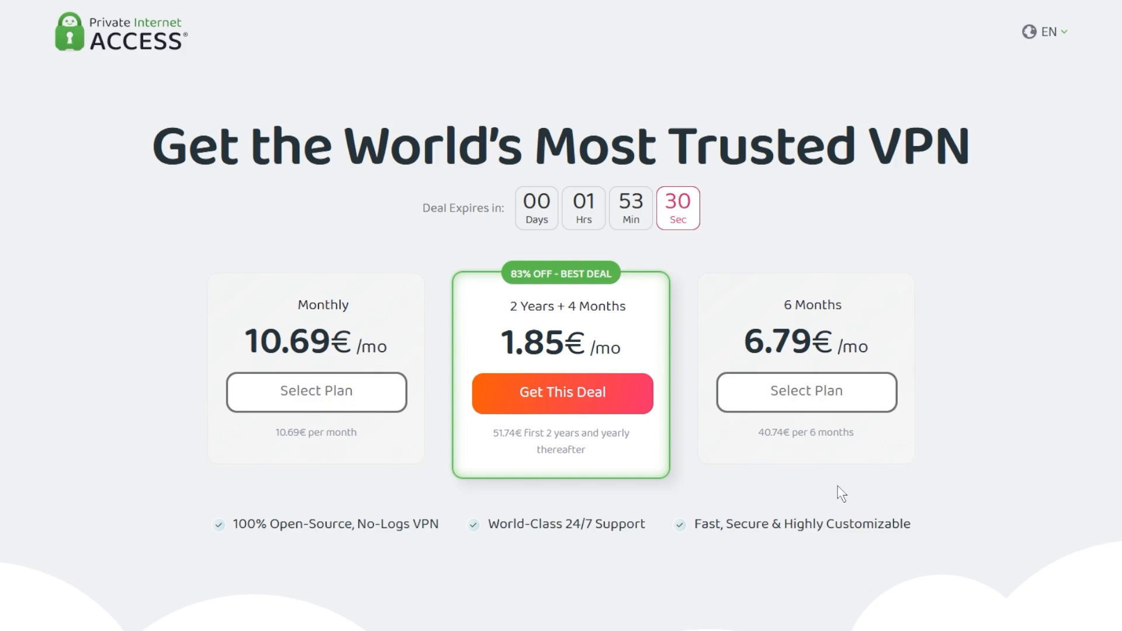
pyautogui.moveTo(611, 420)
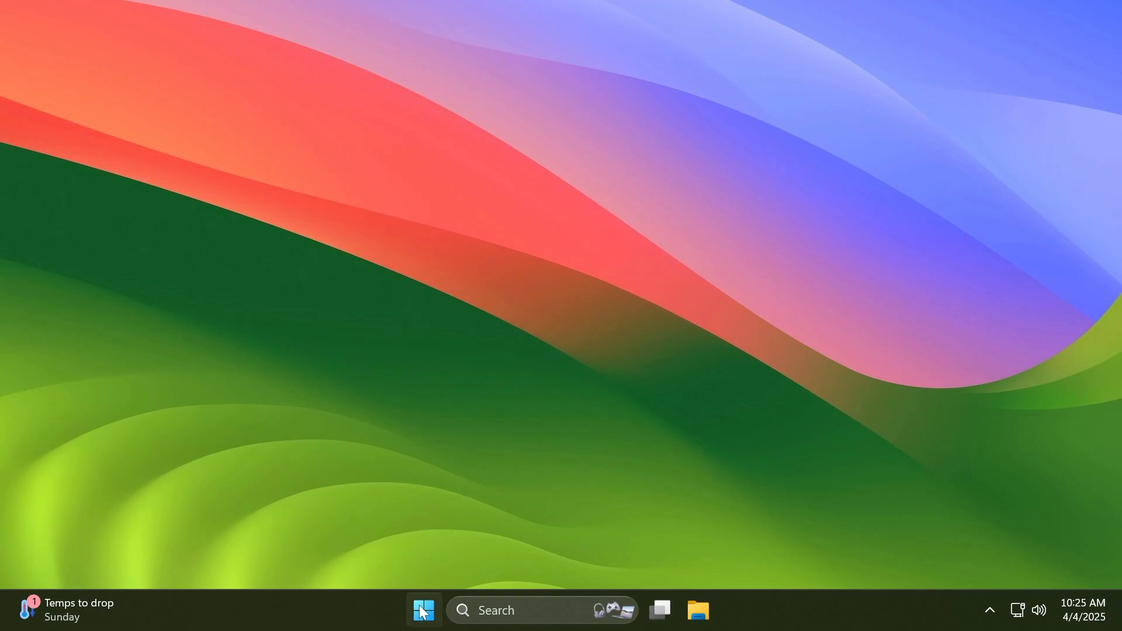
# Step: Open Start and switch All apps to Name list view, then back to Category
pyautogui.click(424, 611)
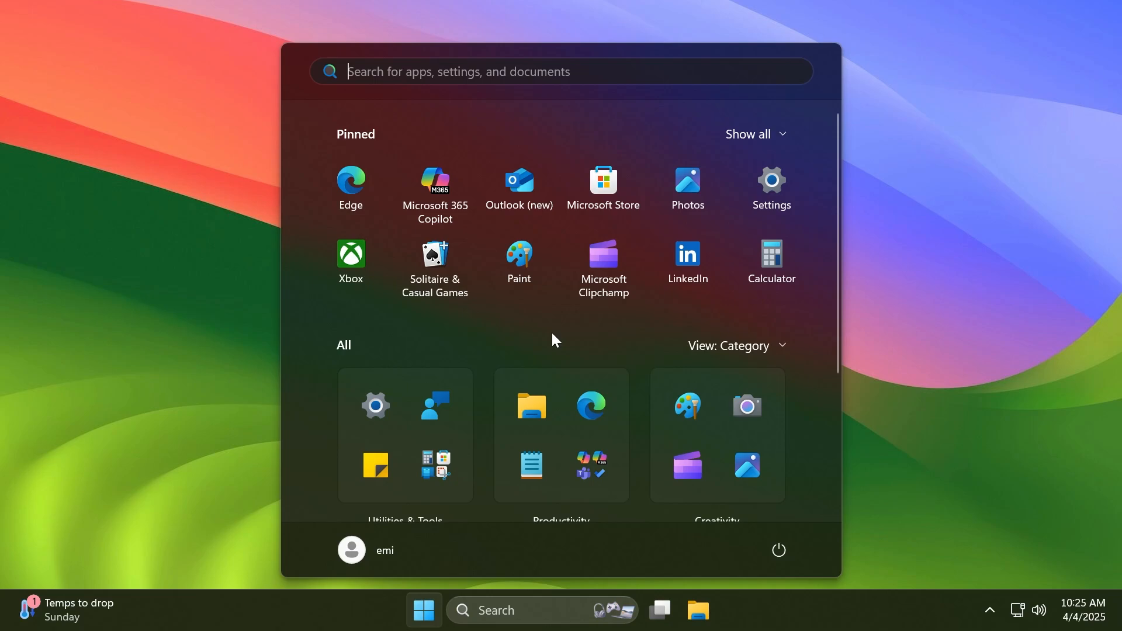
pyautogui.moveTo(530, 336)
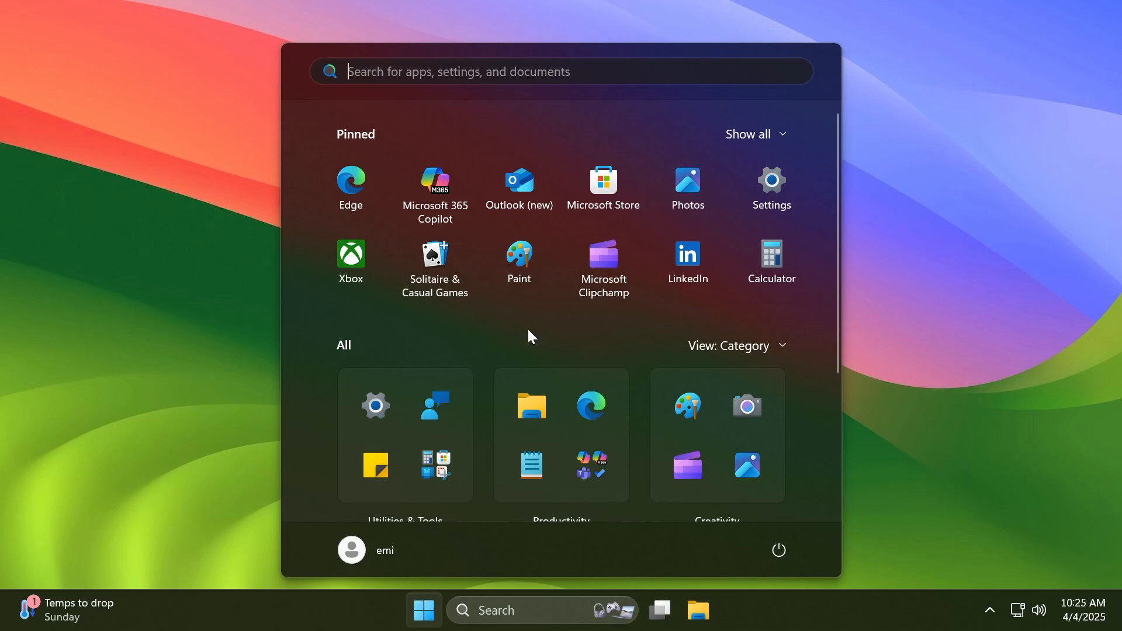
pyautogui.moveTo(513, 338)
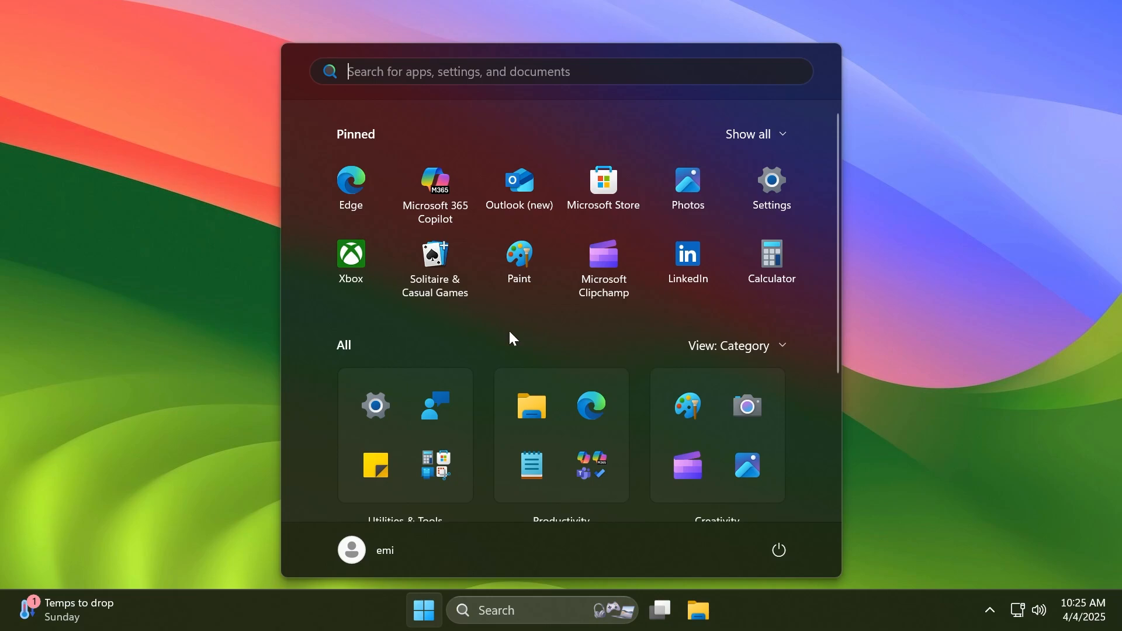
pyautogui.moveTo(313, 366)
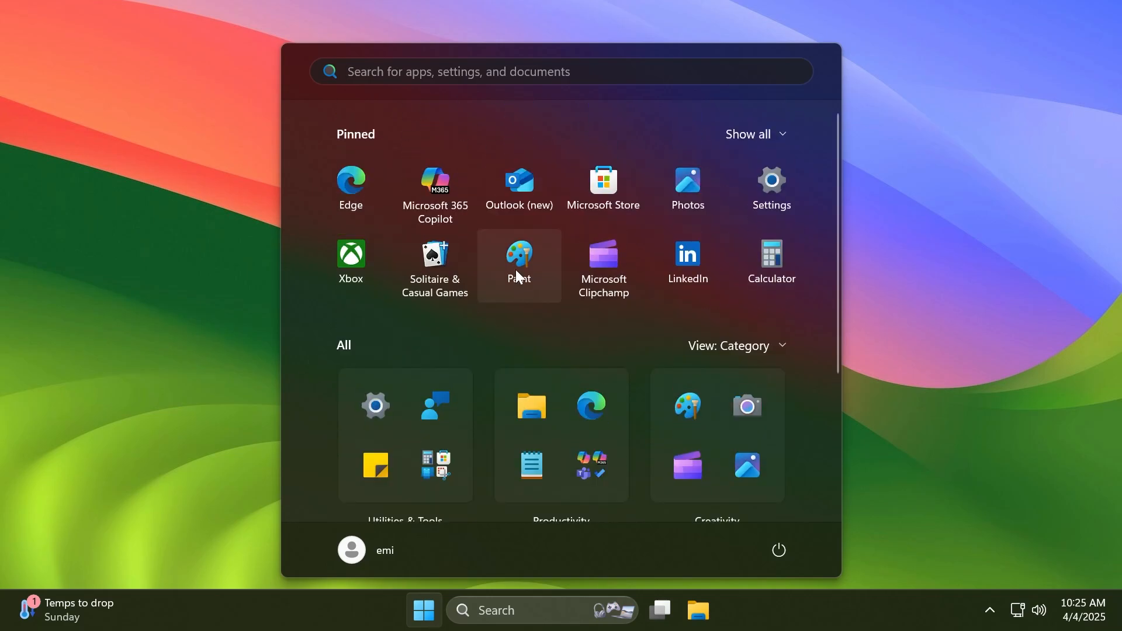
pyautogui.moveTo(583, 344)
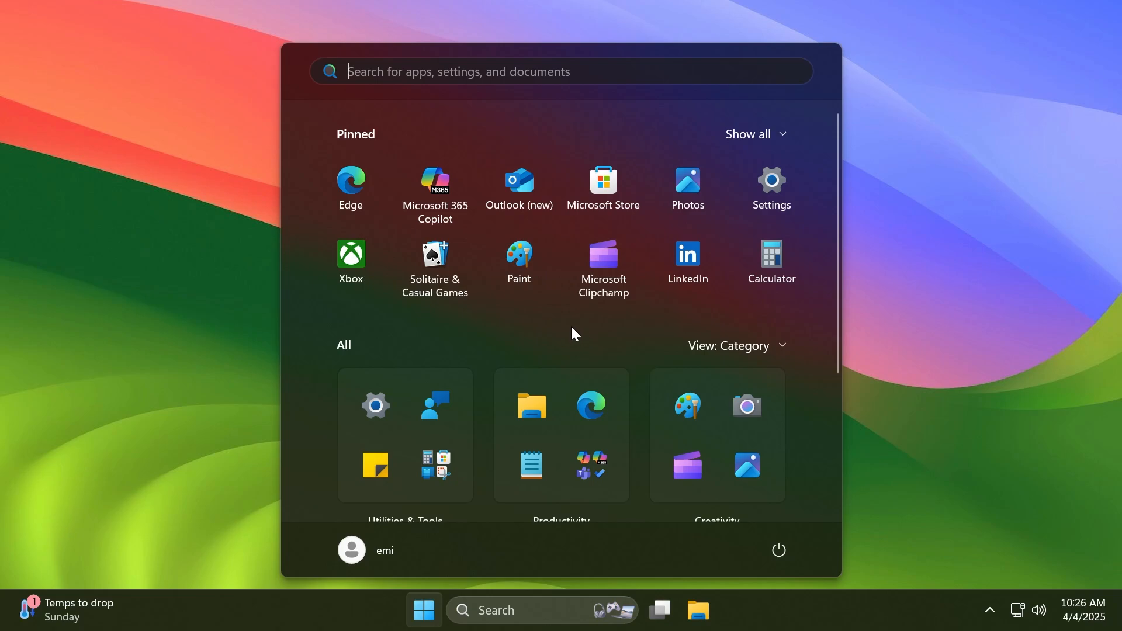
pyautogui.scroll(-3)
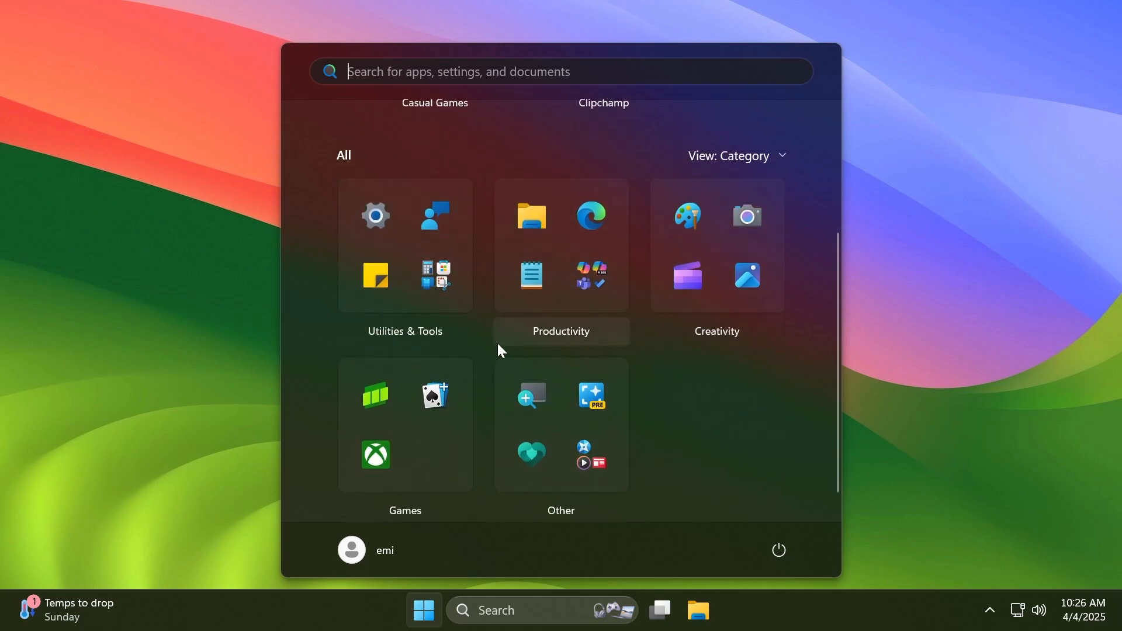
pyautogui.click(739, 156)
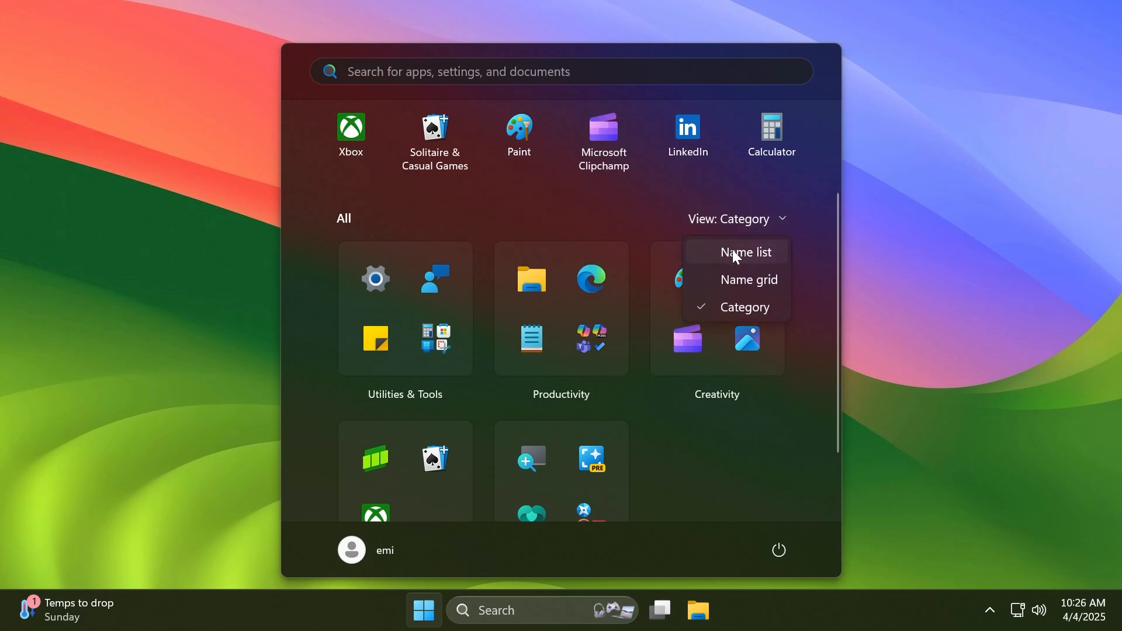
pyautogui.click(746, 252)
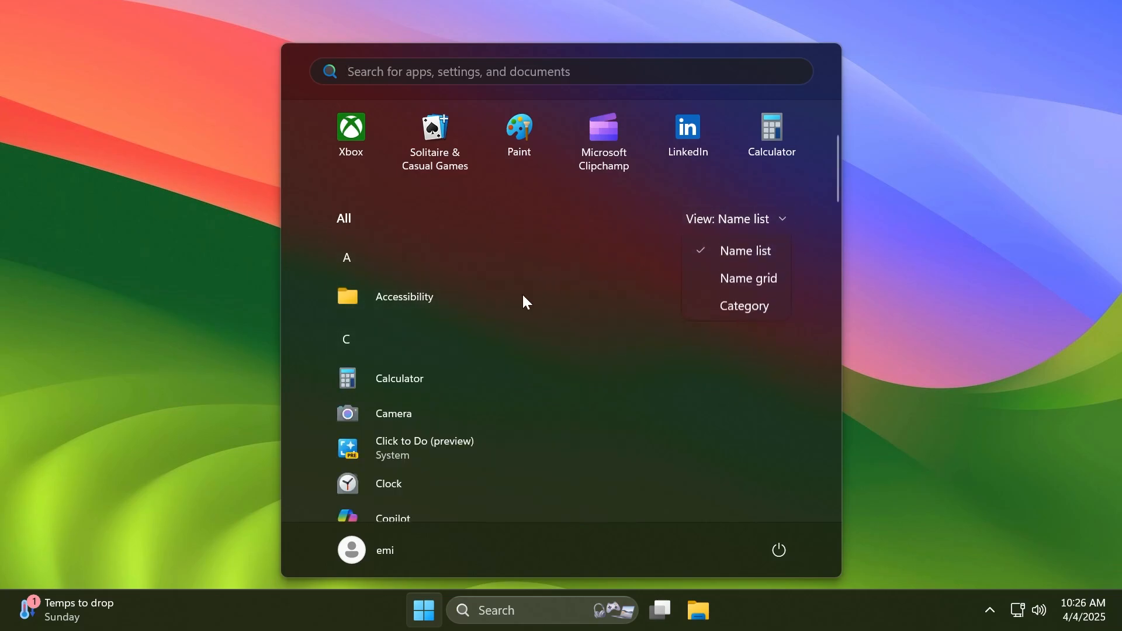
pyautogui.click(749, 278)
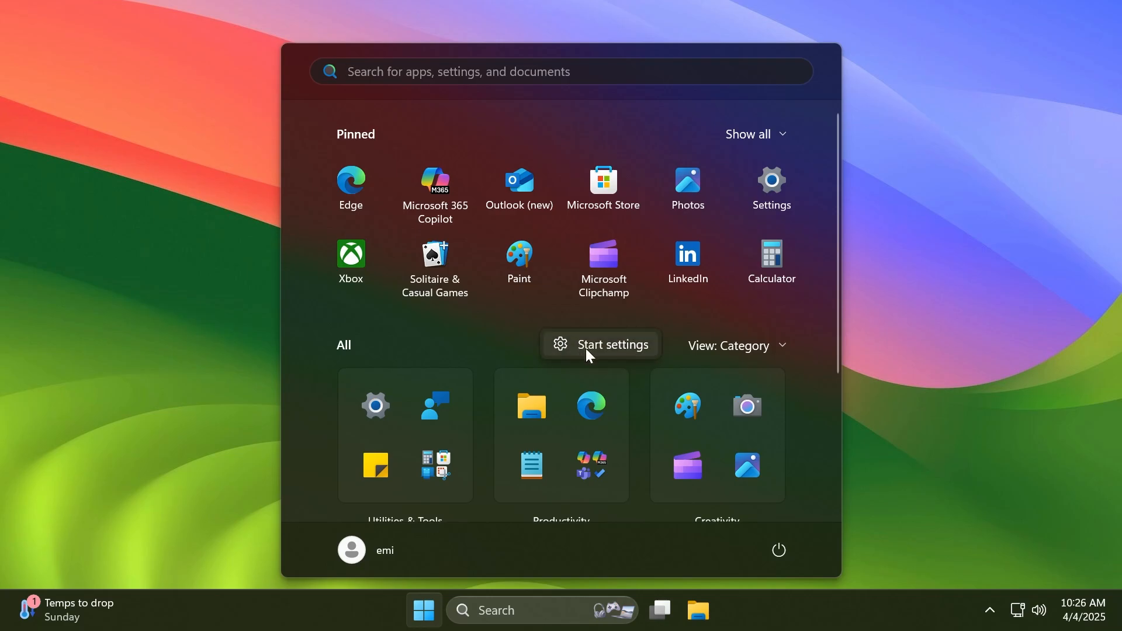
# Step: Turn on 'Show recommended files in Start, recent files and Jump List items' under Personalization > Start
pyautogui.click(601, 345)
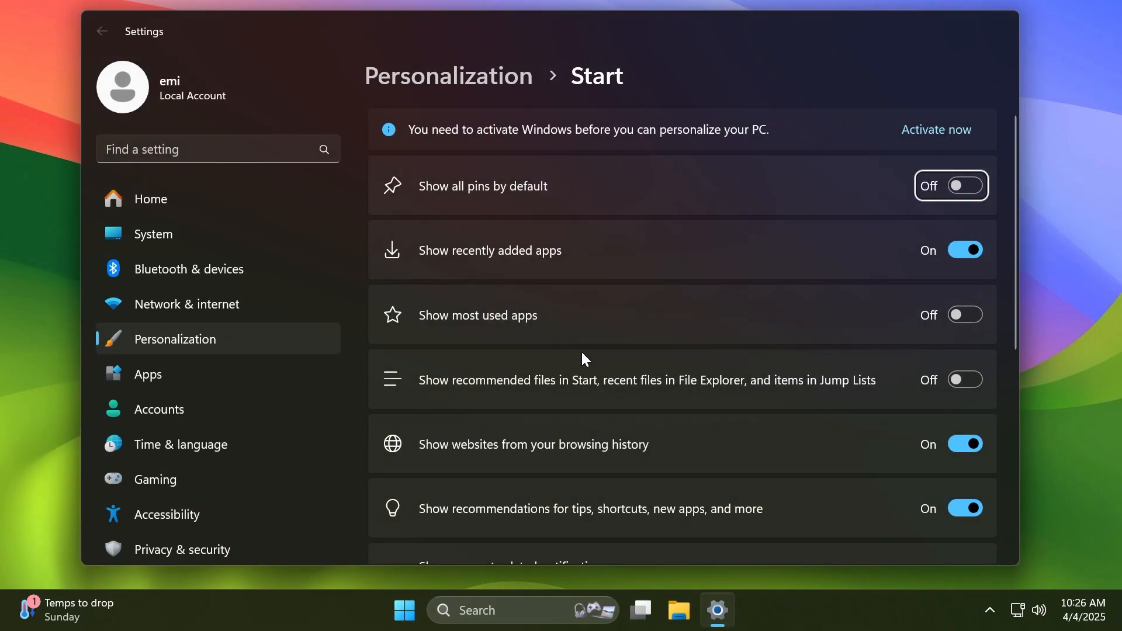
pyautogui.moveTo(579, 389)
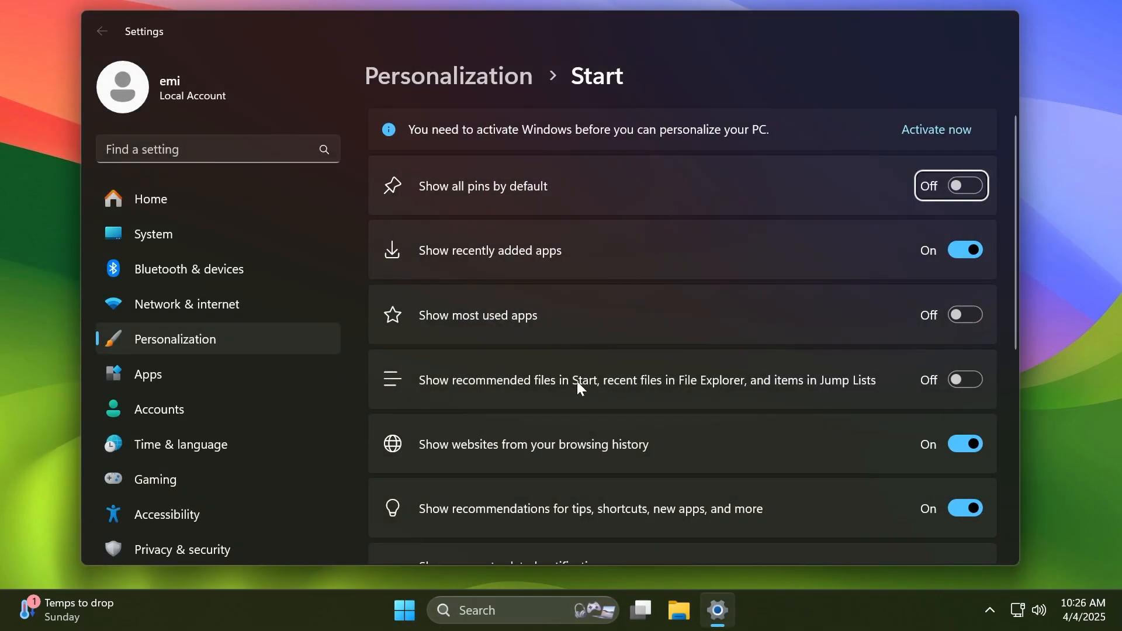
pyautogui.click(965, 379)
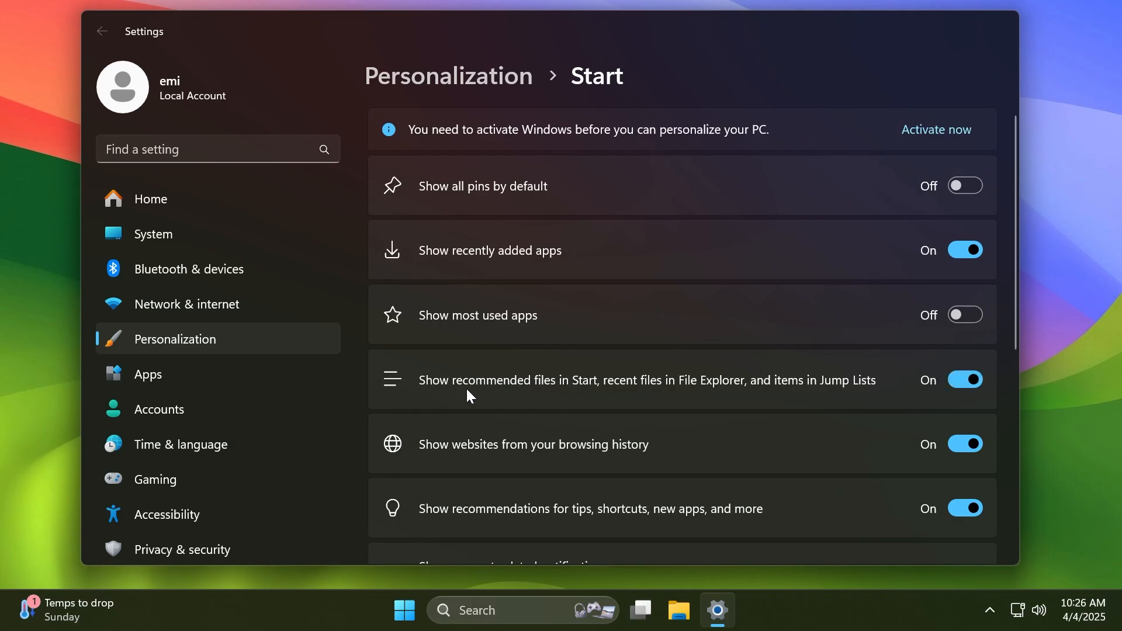
pyautogui.moveTo(690, 397)
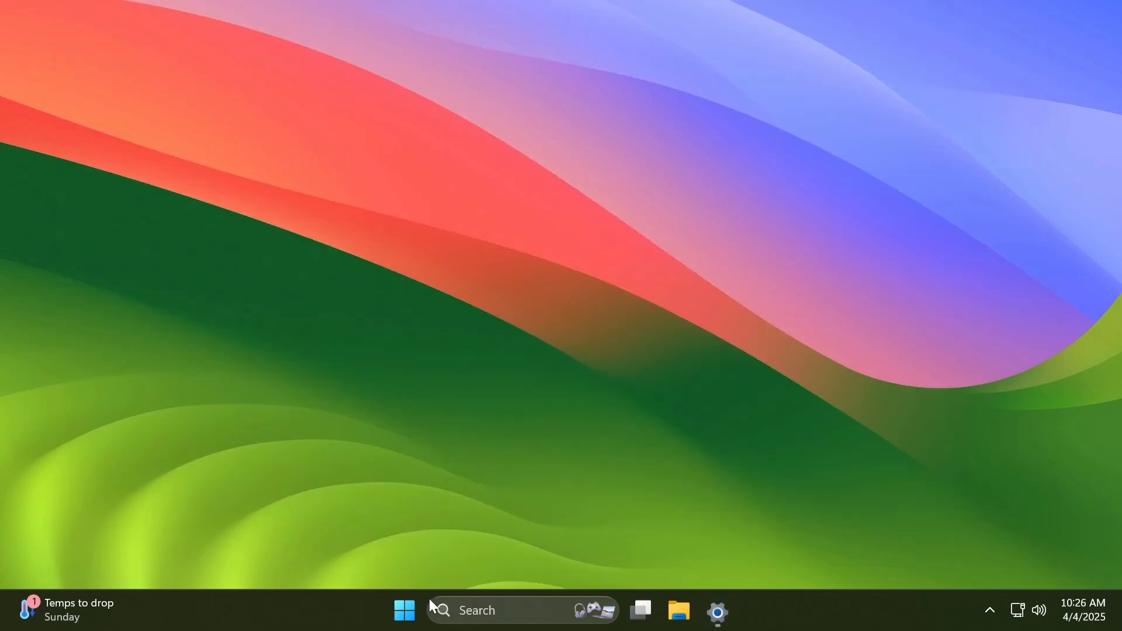
# Step: Reopen Start to view pinned apps and the All apps list in Category view
pyautogui.click(405, 627)
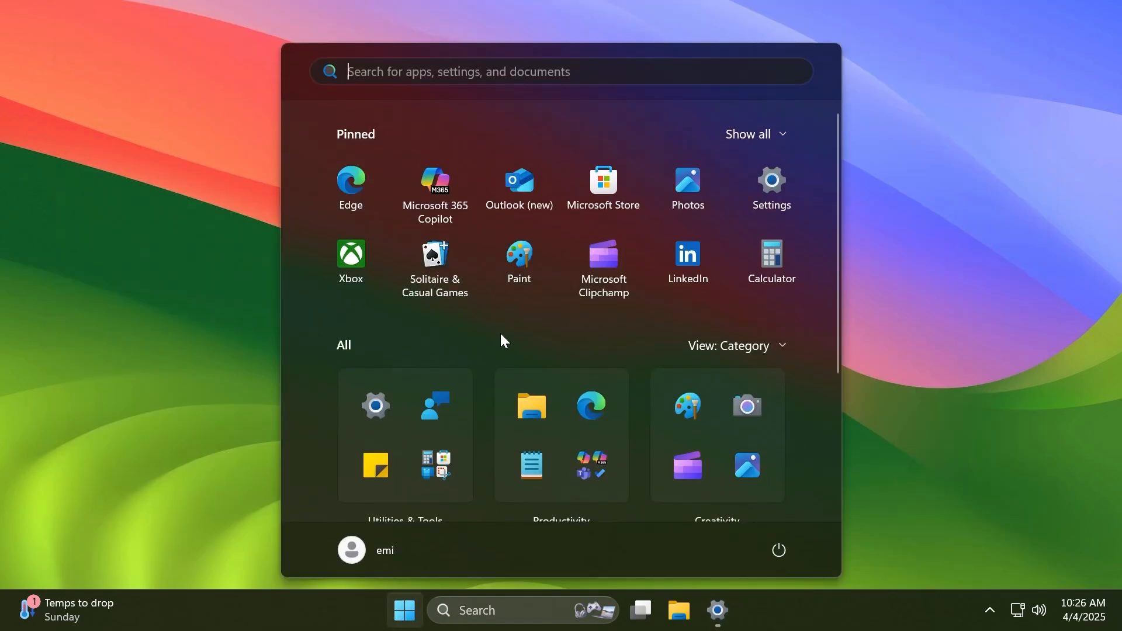
pyautogui.moveTo(438, 333)
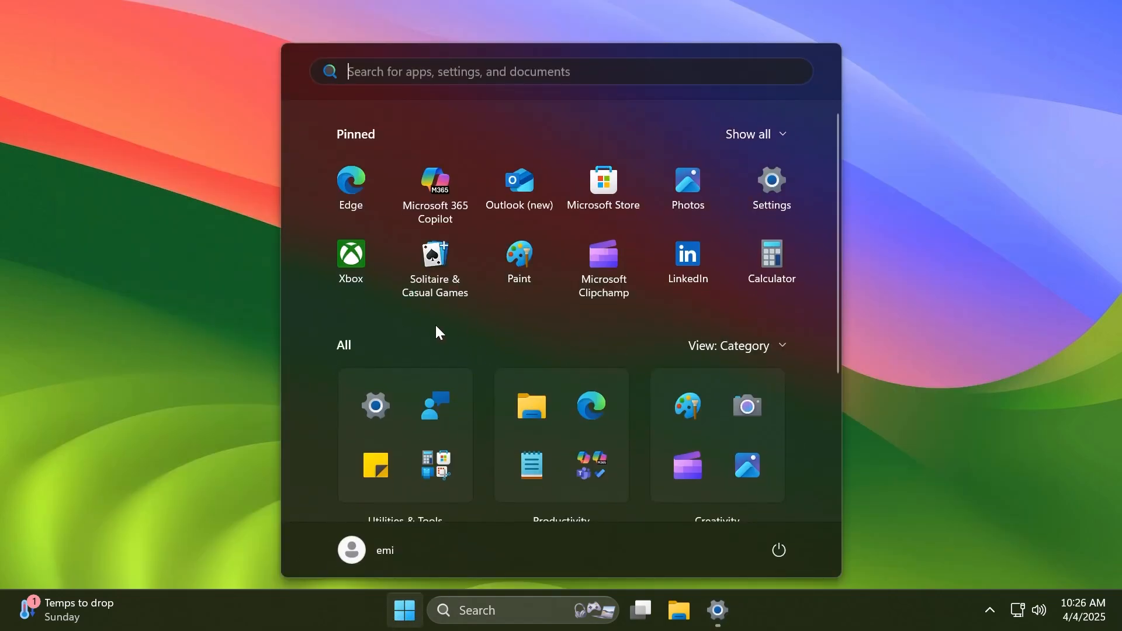
pyautogui.moveTo(736, 527)
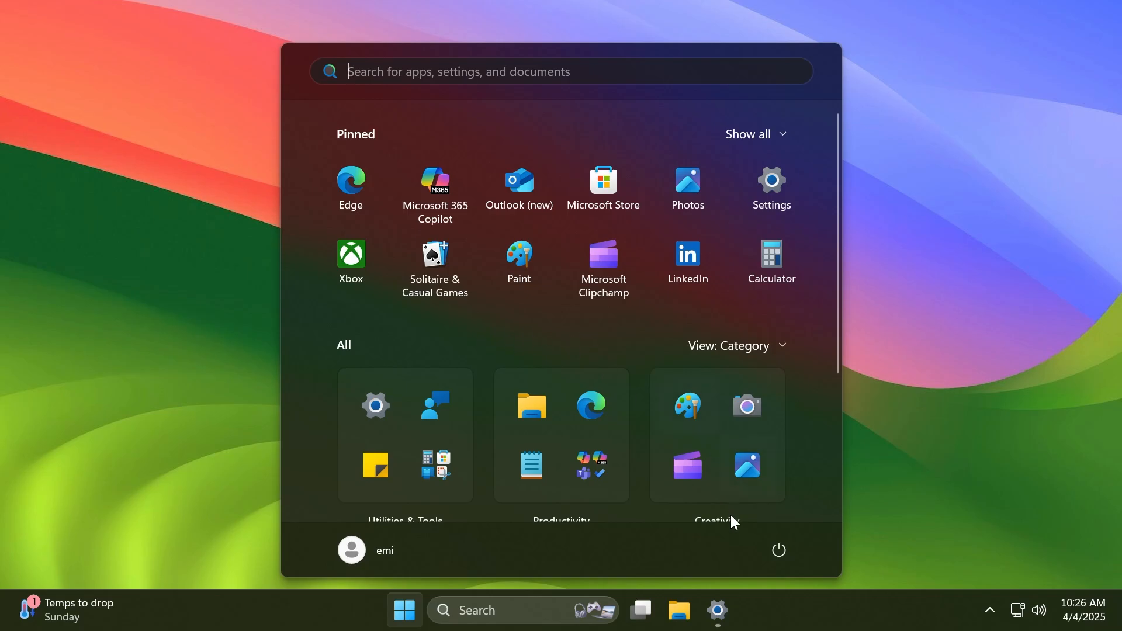
pyautogui.moveTo(624, 345)
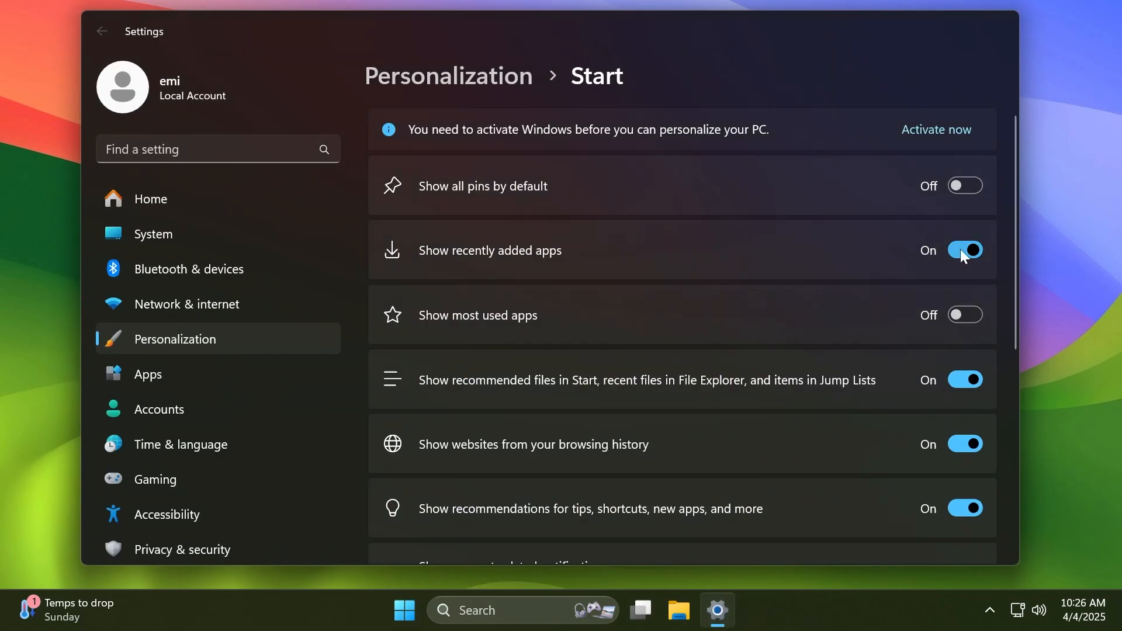
# Step: Switch off recently added apps and recommended files for Start, then minimize Settings
pyautogui.click(966, 250)
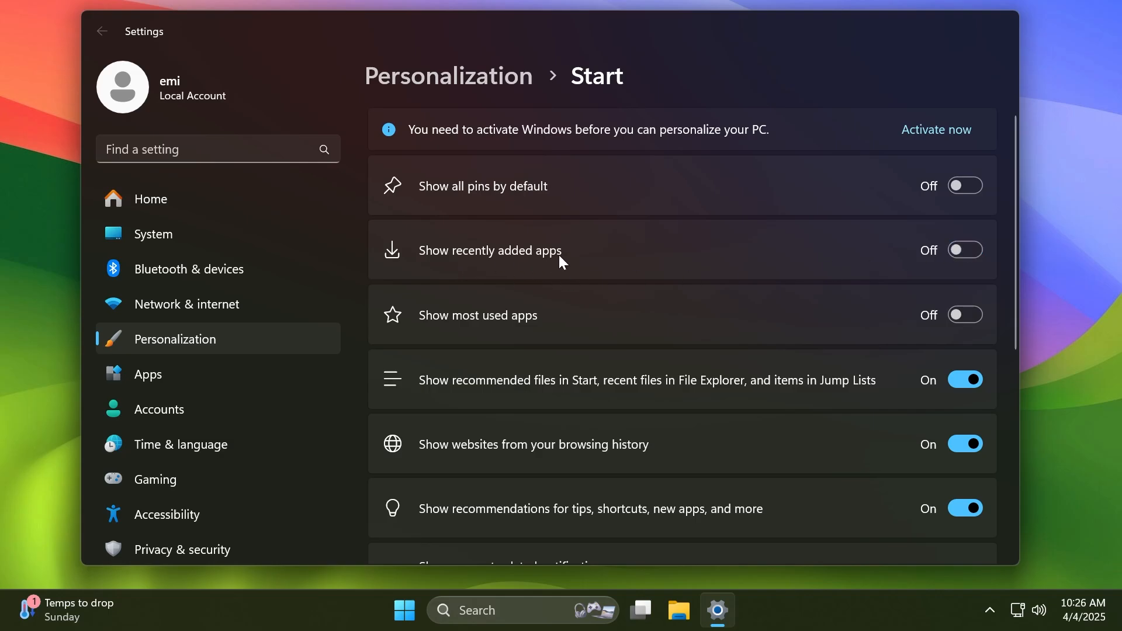
pyautogui.click(965, 380)
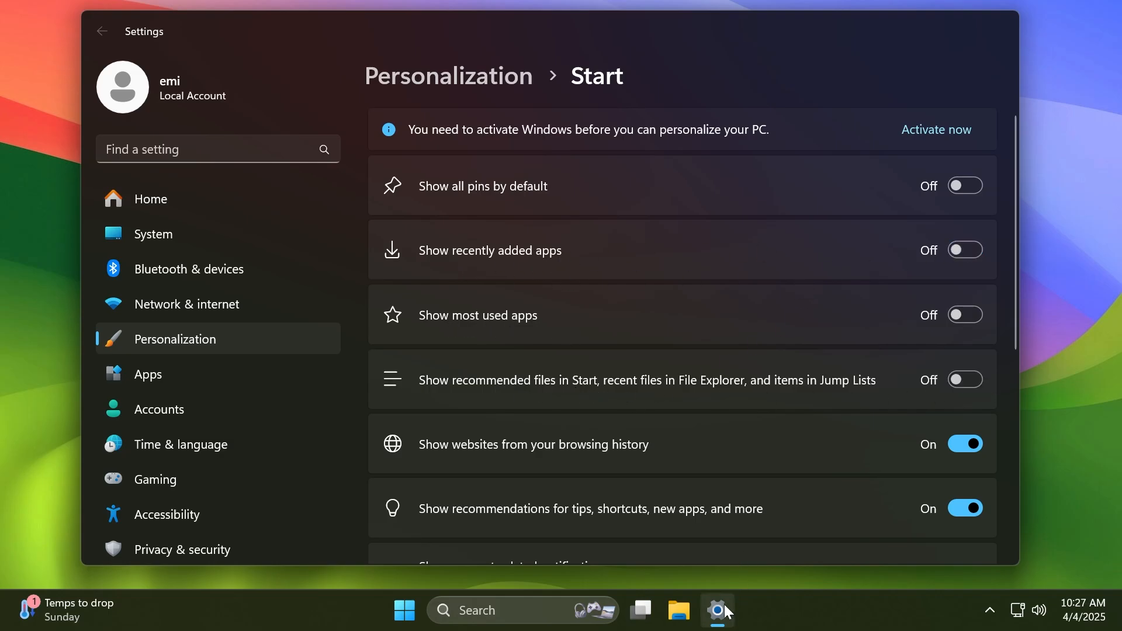
pyautogui.click(405, 610)
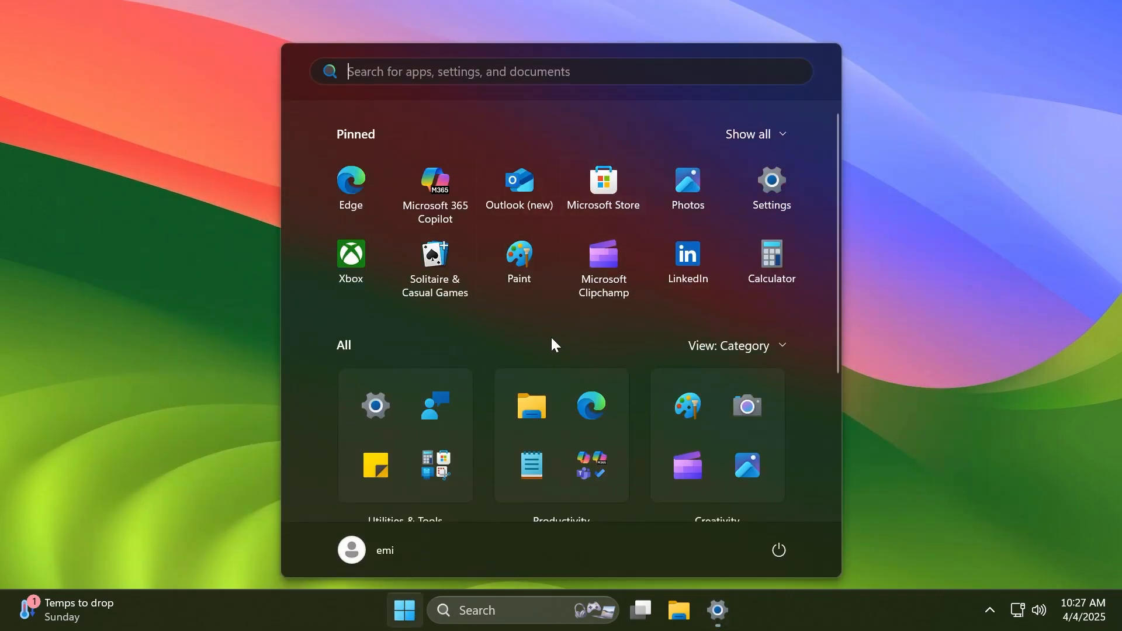
pyautogui.moveTo(546, 339)
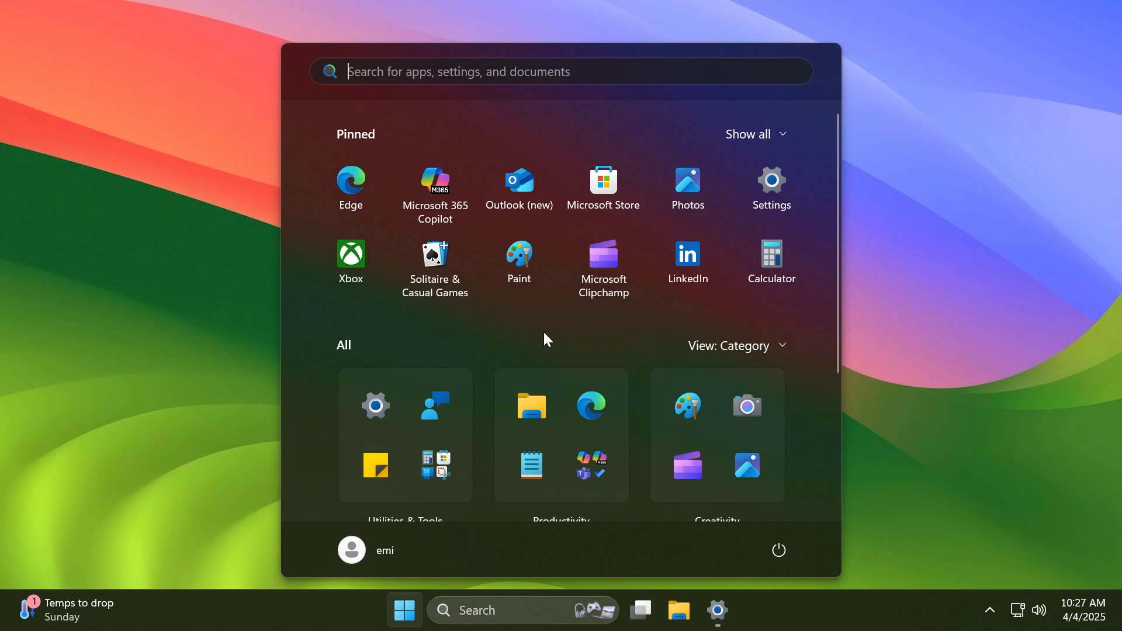
pyautogui.moveTo(536, 339)
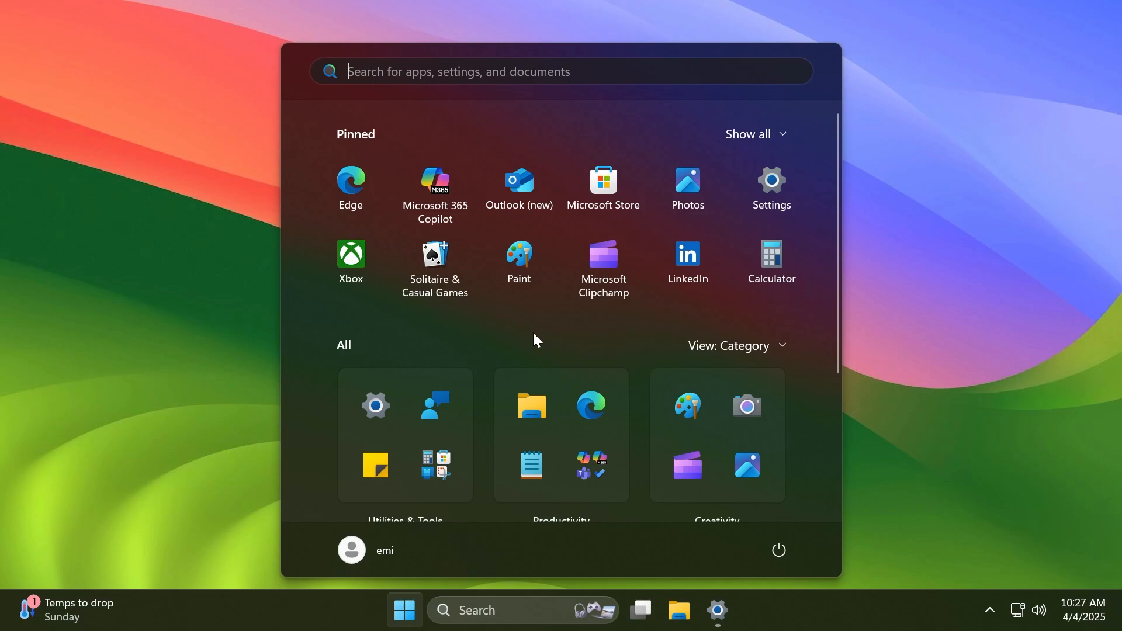
# Step: Expand Start's pinned apps with Show all, then collapse them with Show less
pyautogui.click(737, 345)
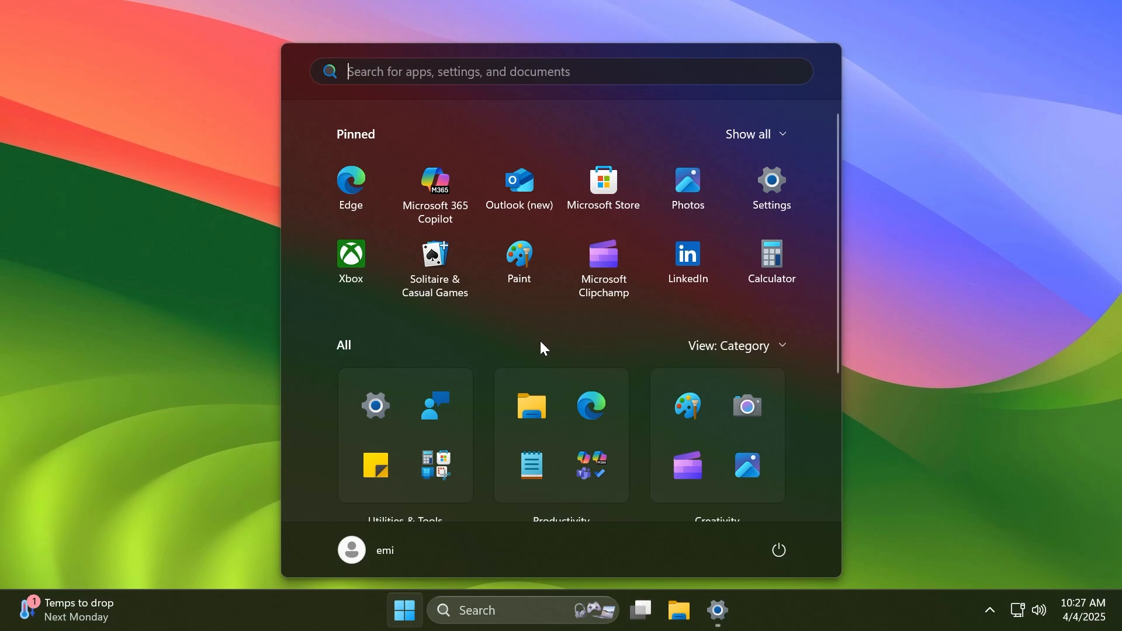
pyautogui.moveTo(381, 147)
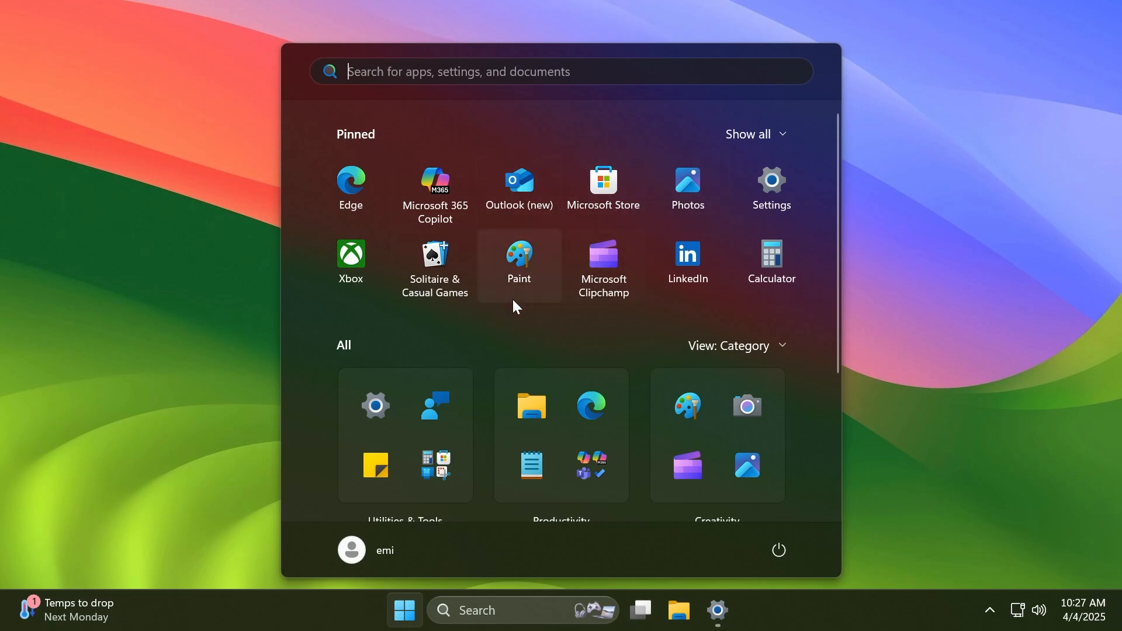
pyautogui.moveTo(574, 207)
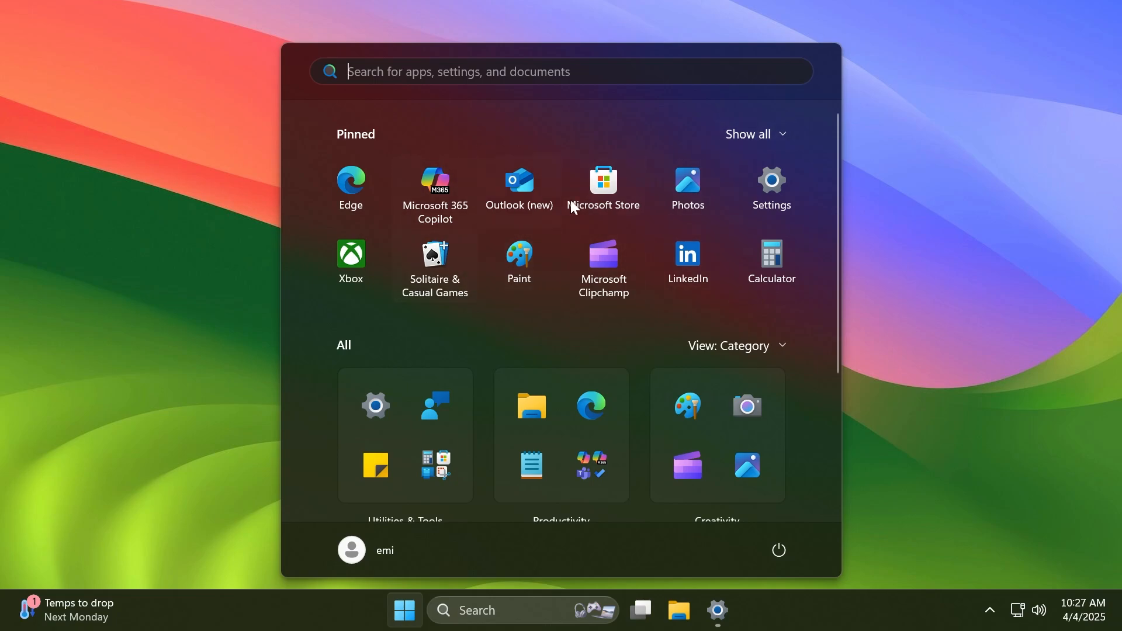
pyautogui.moveTo(756, 138)
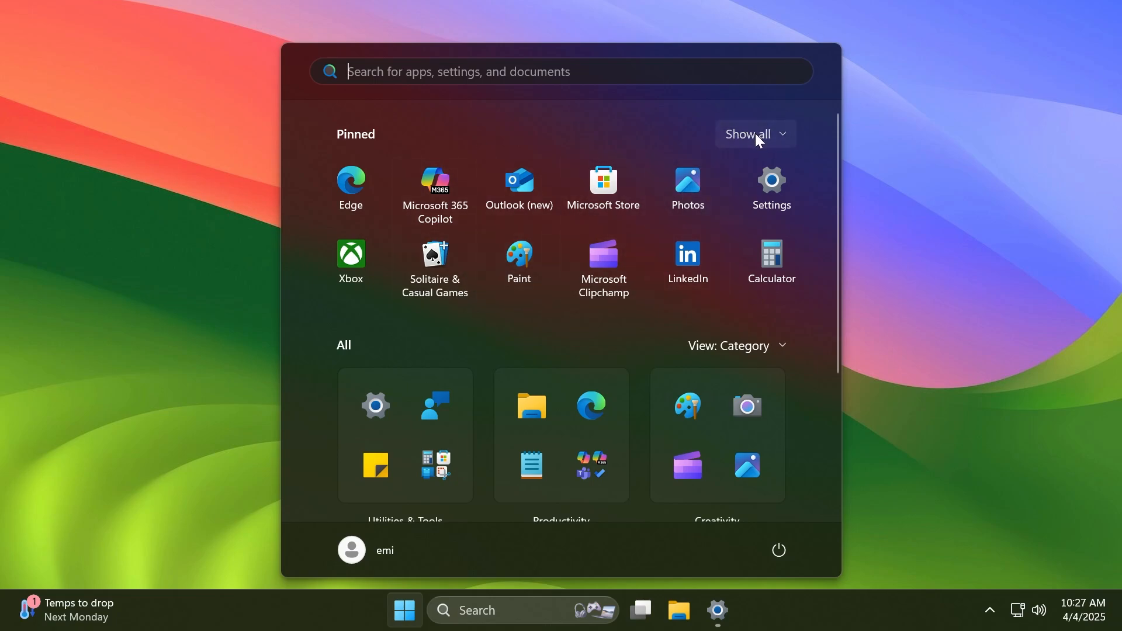
pyautogui.click(755, 134)
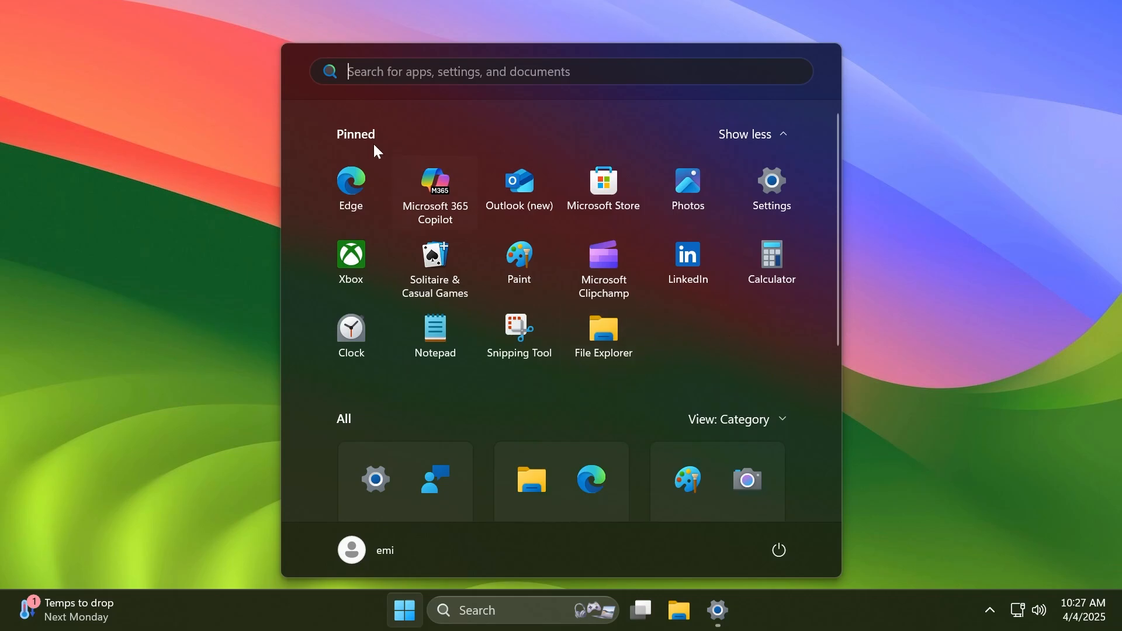
pyautogui.click(746, 134)
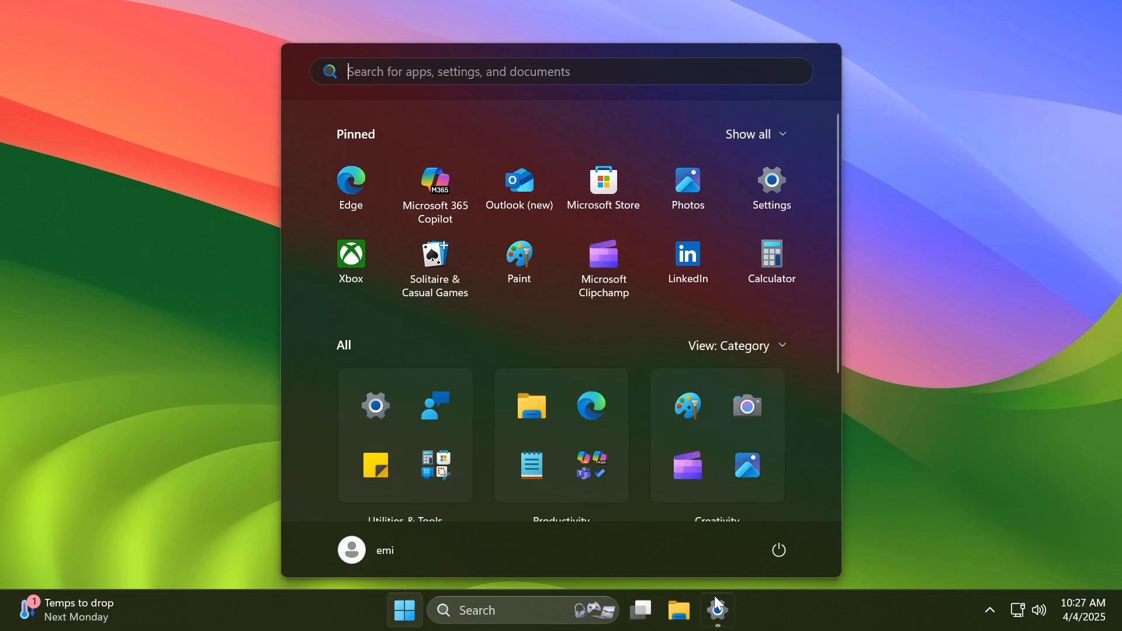
# Step: Turn off 'Show all pins by default' and reopen Start showing two rows of pins
pyautogui.click(718, 611)
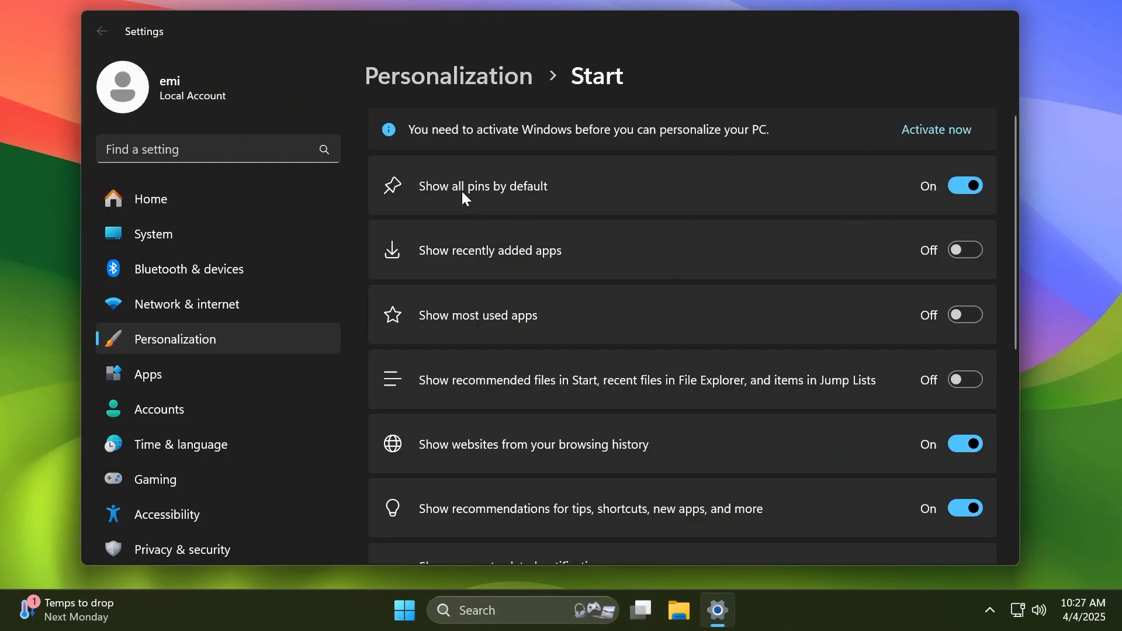
pyautogui.click(405, 627)
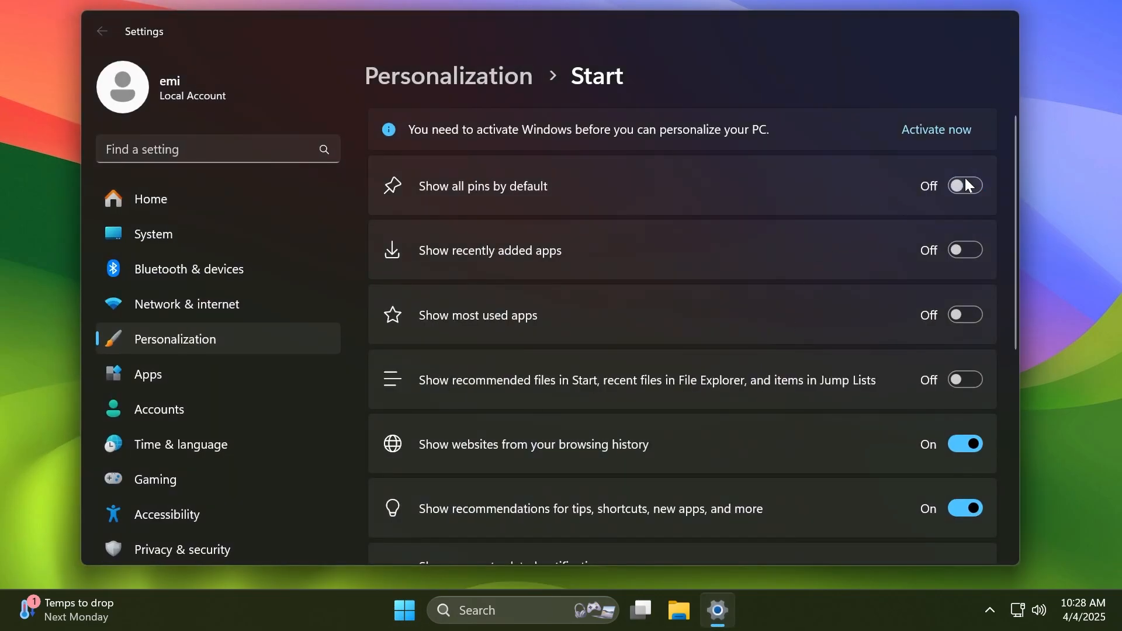
pyautogui.click(405, 626)
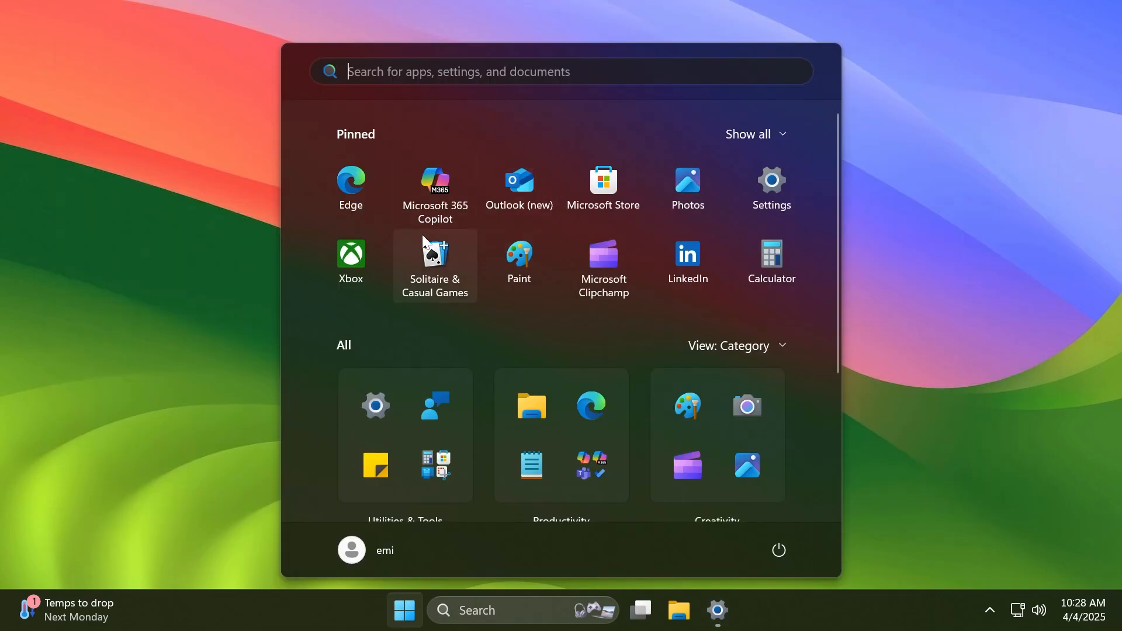
# Step: Scroll through Start's Pinned and category-grouped All sections
pyautogui.scroll(-3)
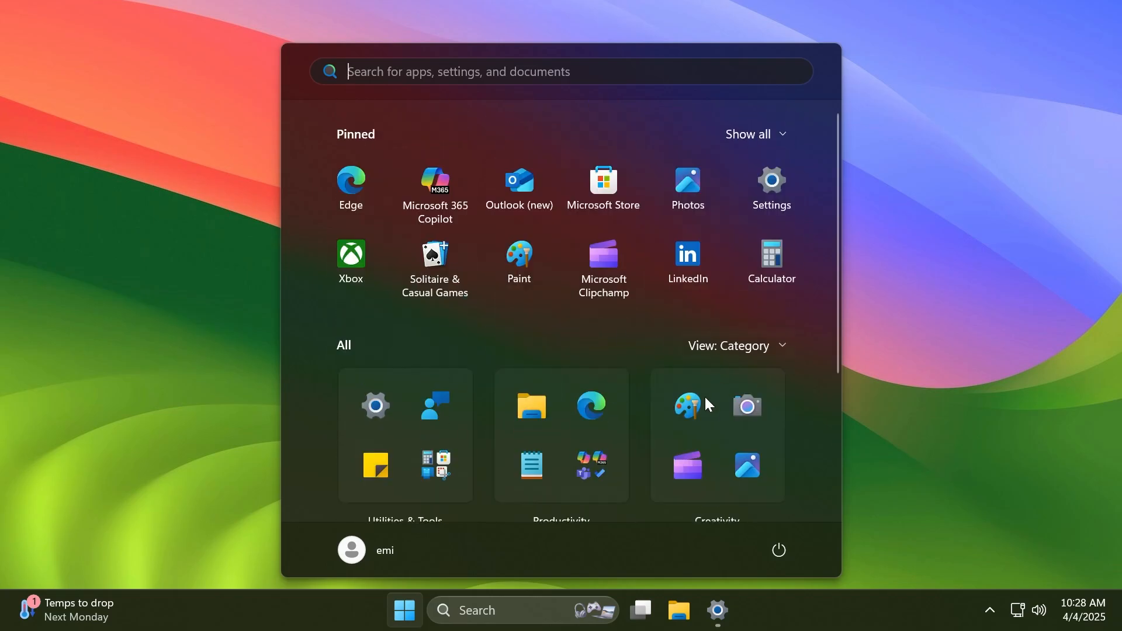
pyautogui.moveTo(631, 347)
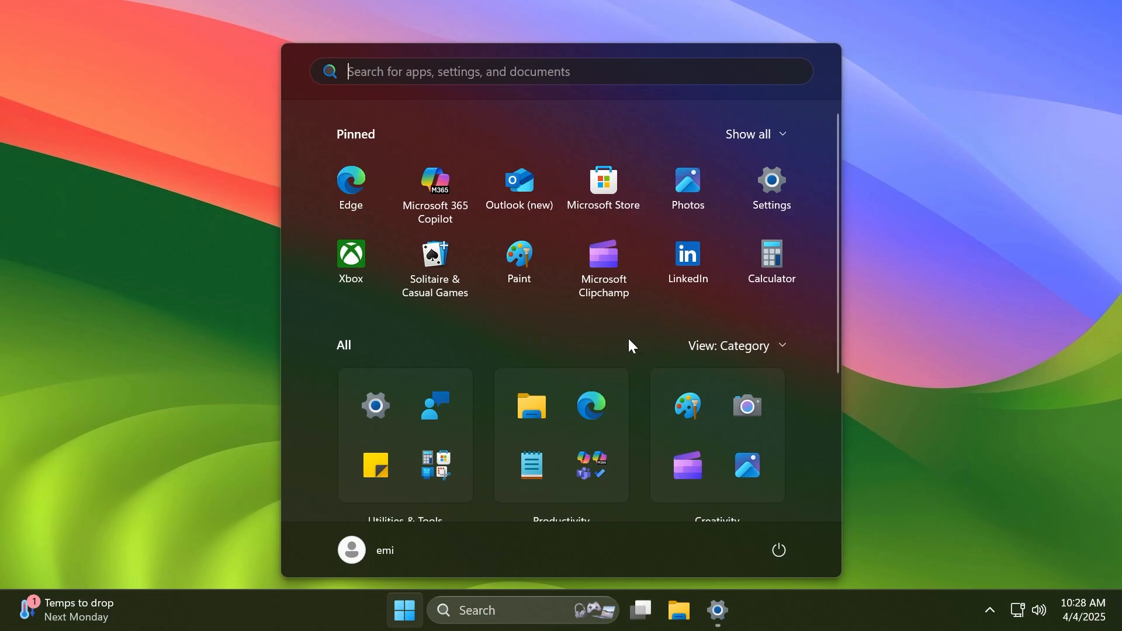
pyautogui.moveTo(558, 337)
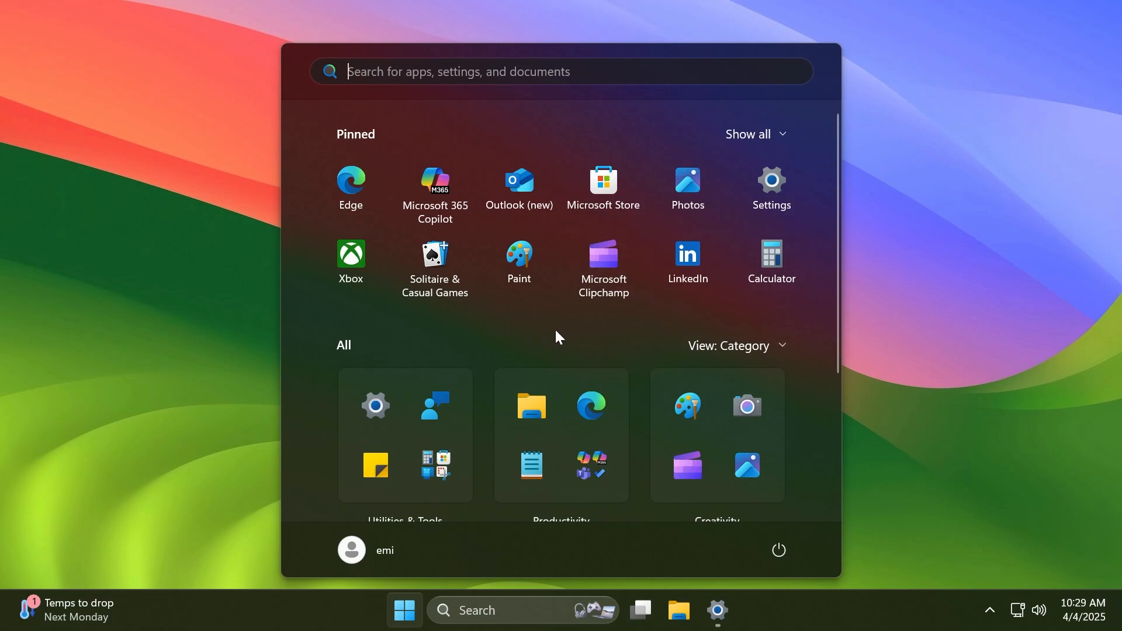
pyautogui.moveTo(530, 339)
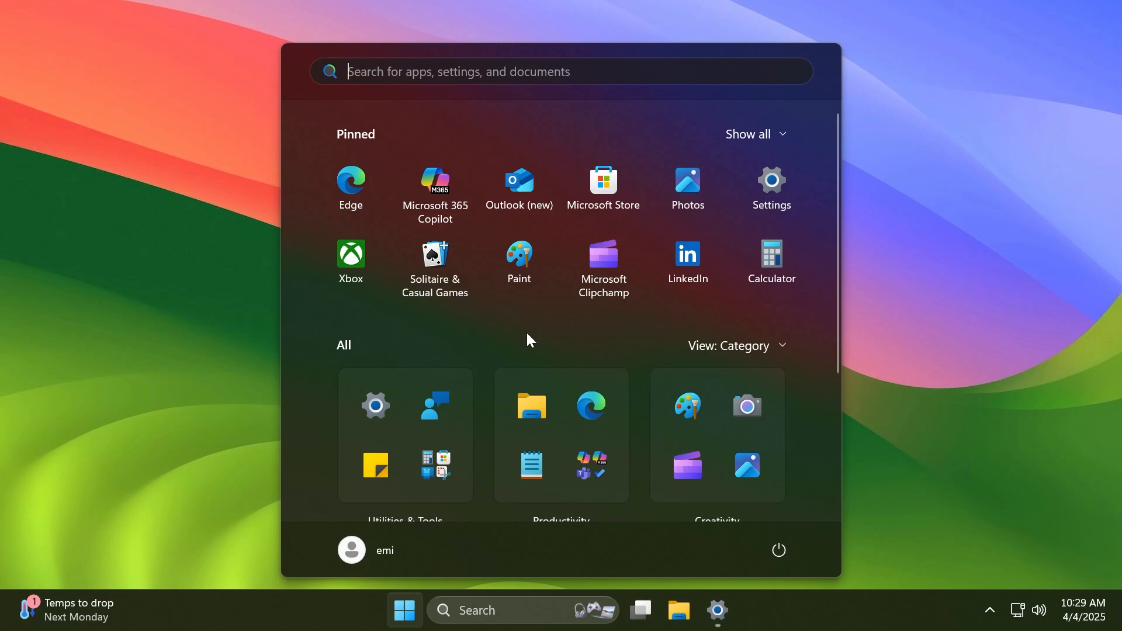
pyautogui.moveTo(544, 341)
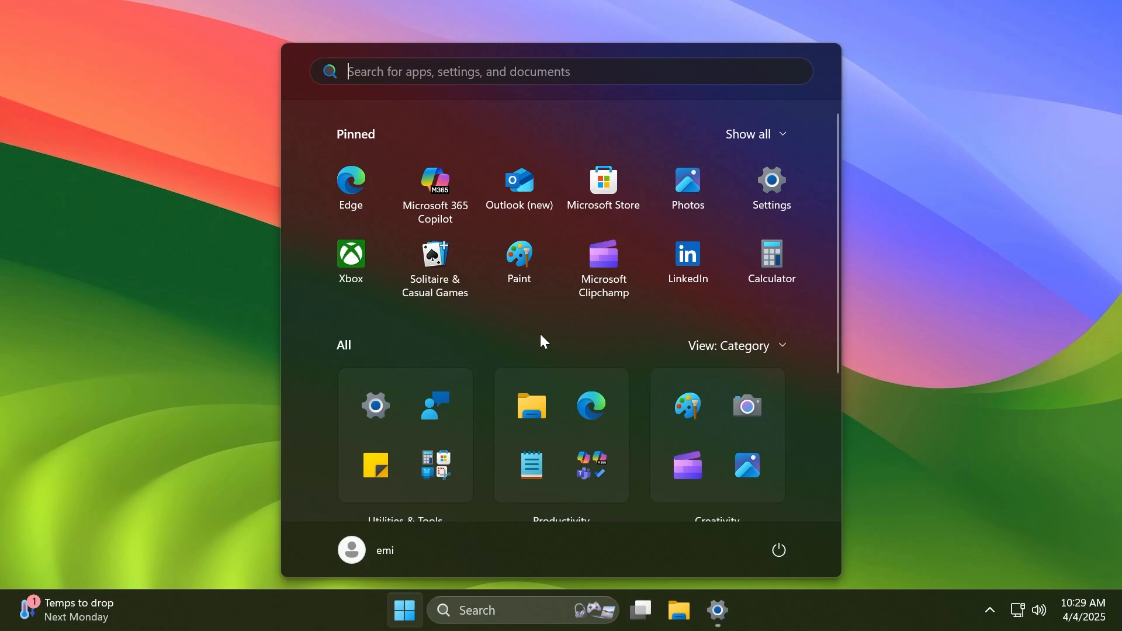
pyautogui.moveTo(547, 336)
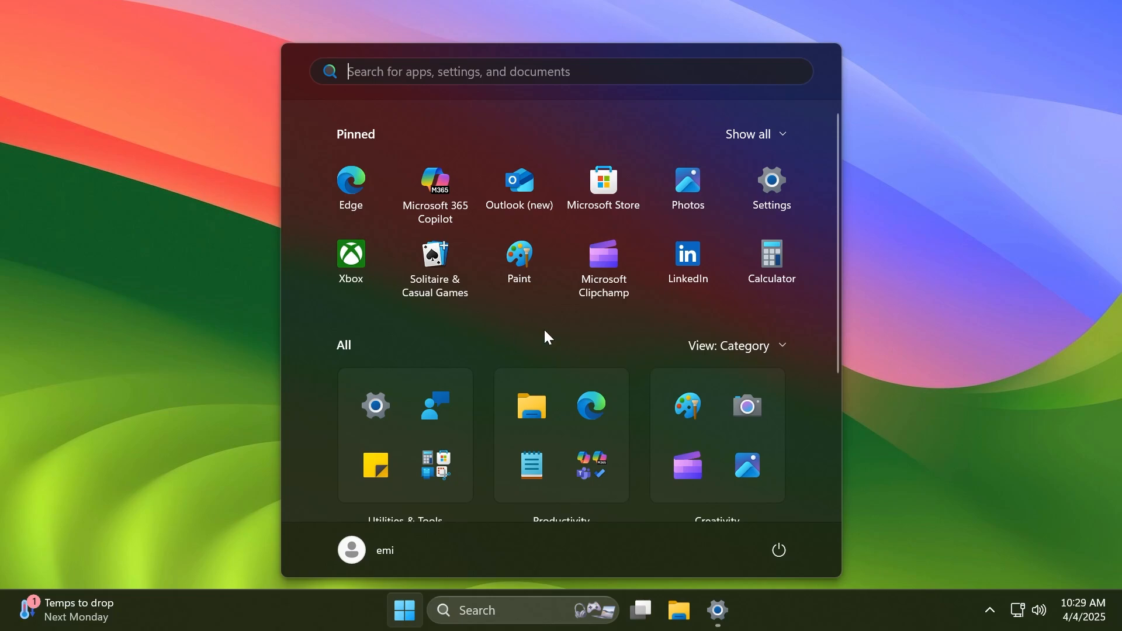
pyautogui.moveTo(558, 344)
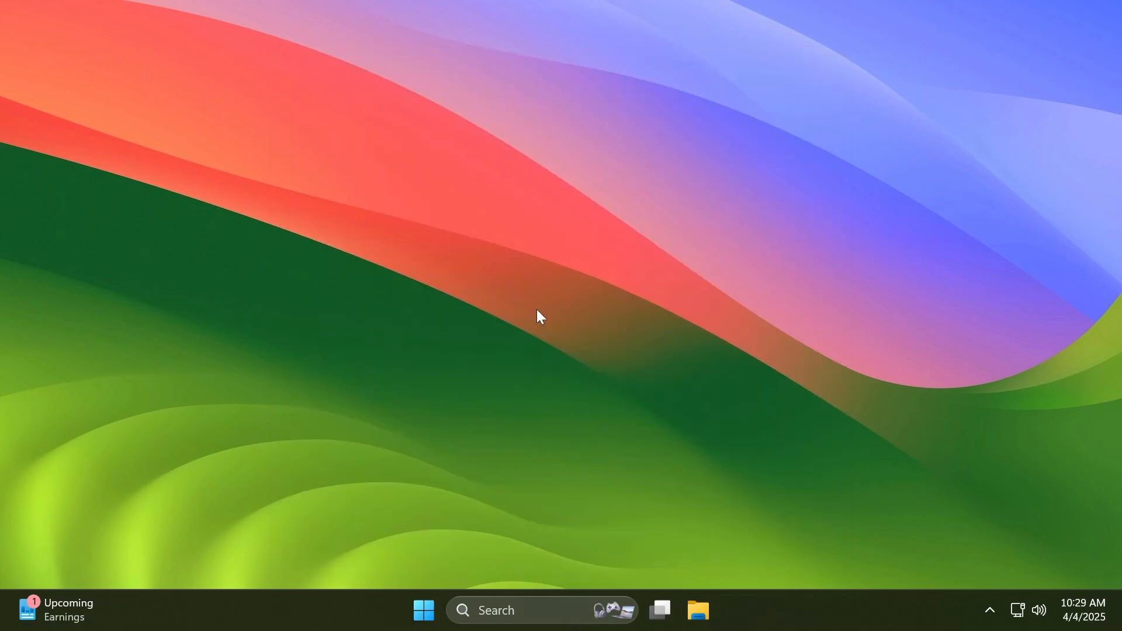
pyautogui.moveTo(521, 306)
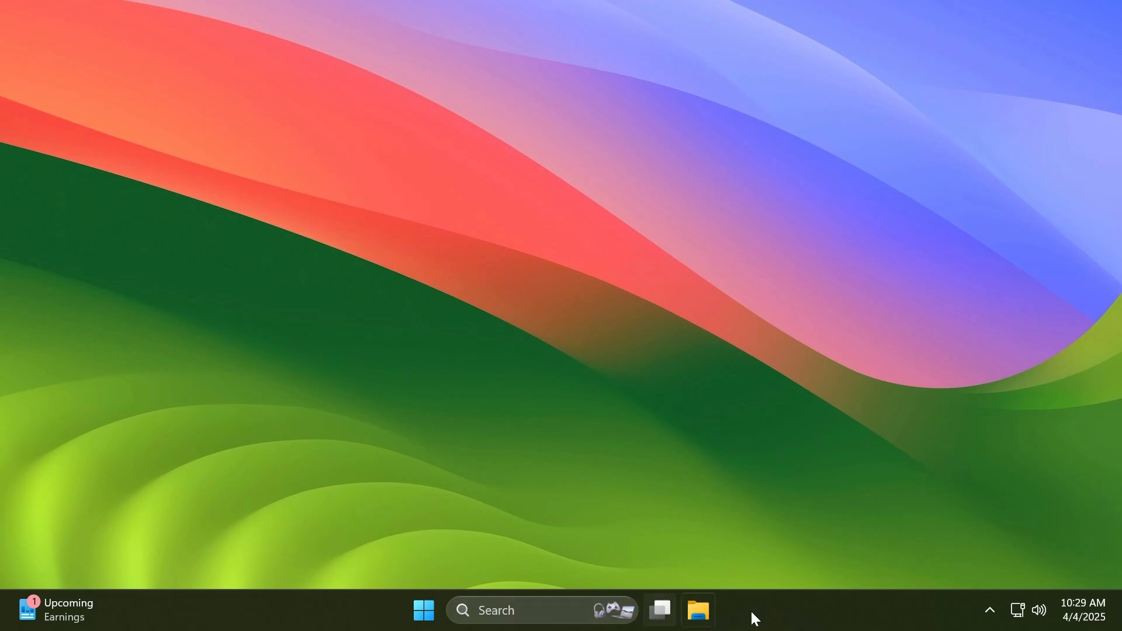
pyautogui.moveTo(813, 615)
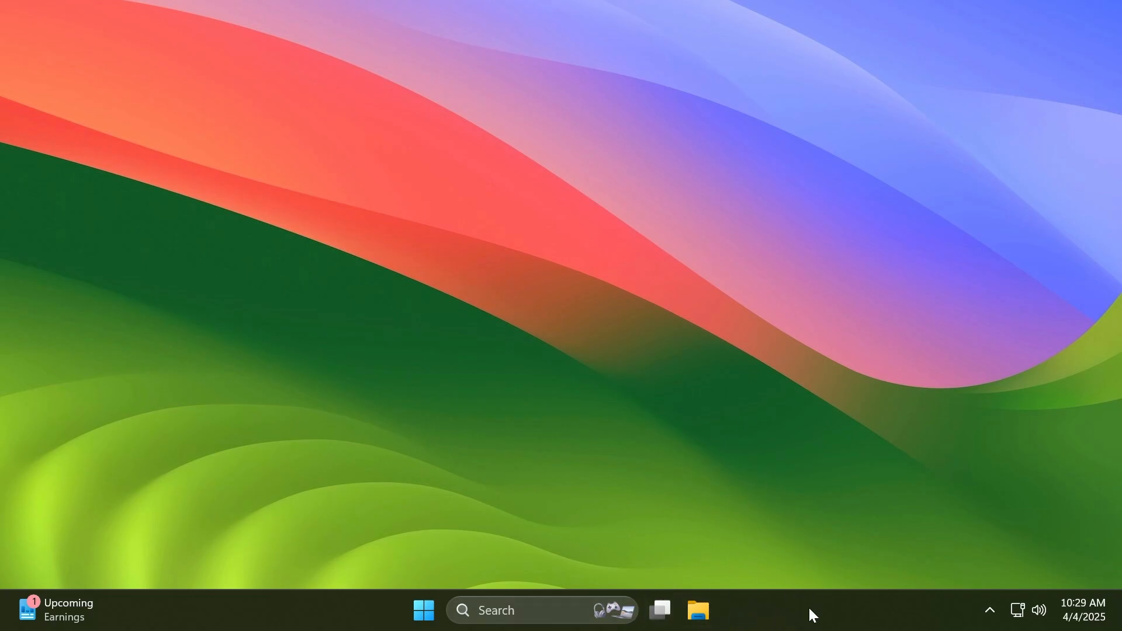
# Step: Open Personalization > Taskbar settings from the taskbar
pyautogui.click(717, 610)
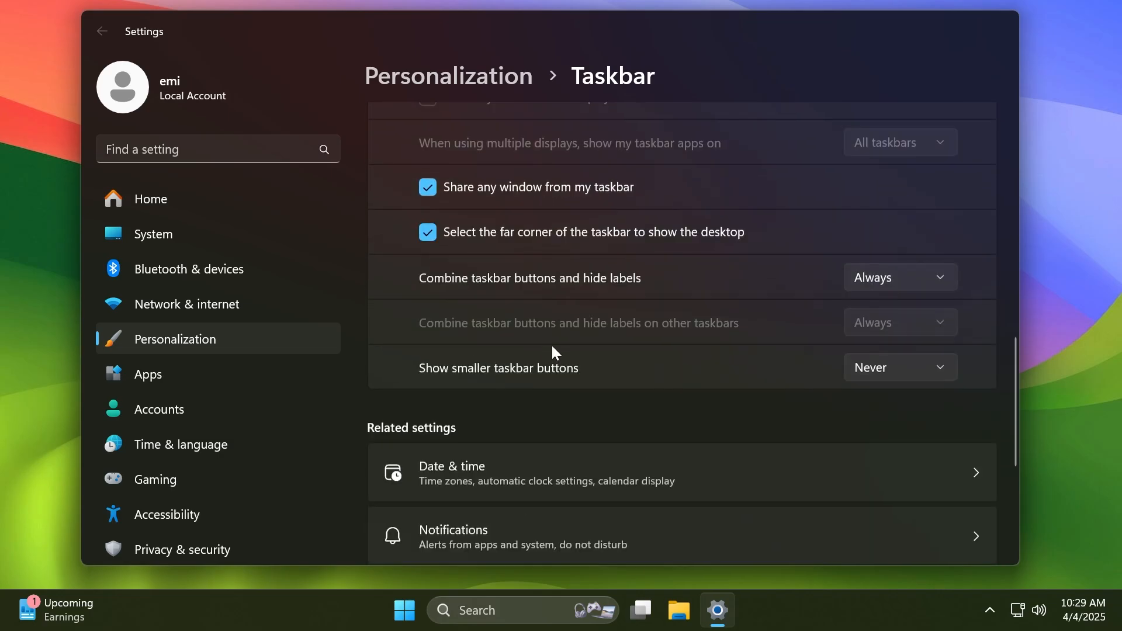
pyautogui.moveTo(532, 384)
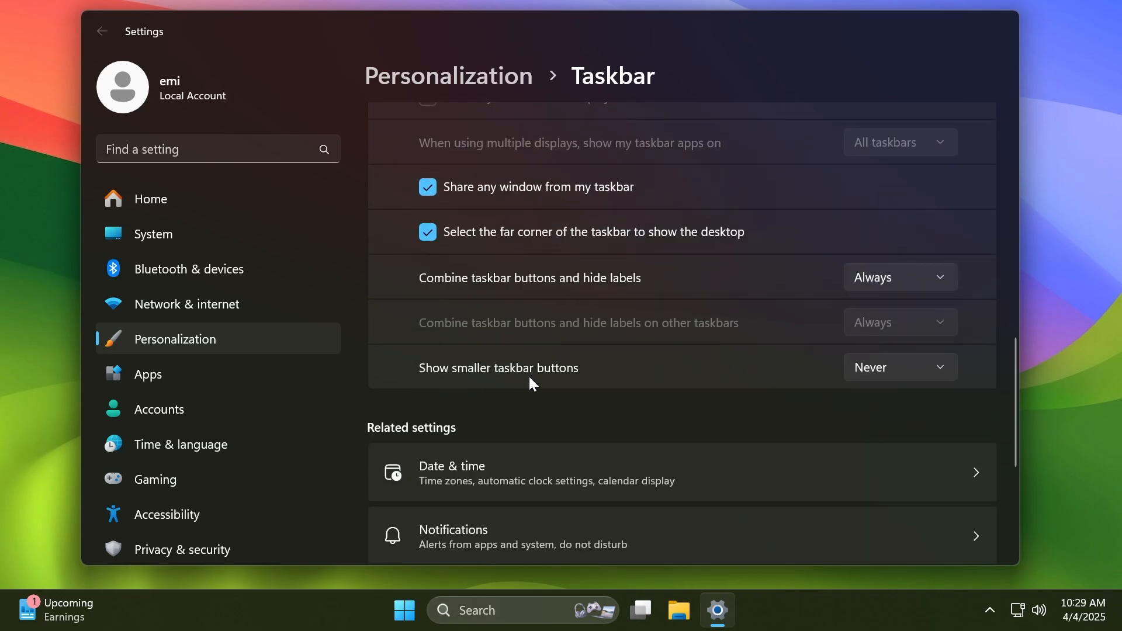
# Step: Set 'Show smaller taskbar buttons' to 'When taskbar is full'
pyautogui.click(900, 367)
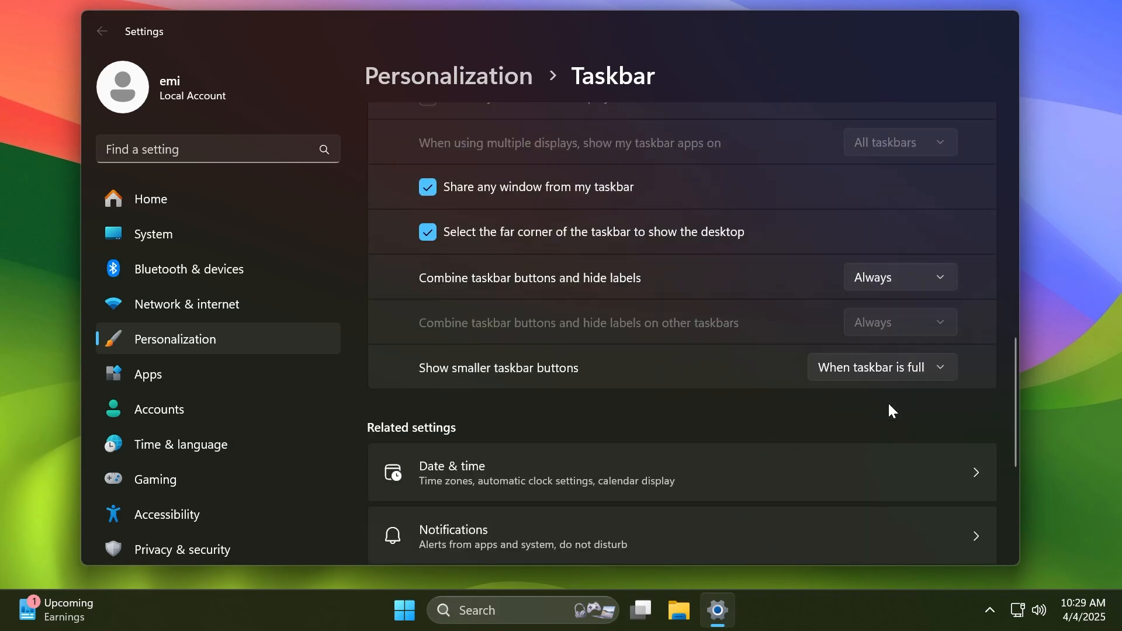
pyautogui.click(882, 367)
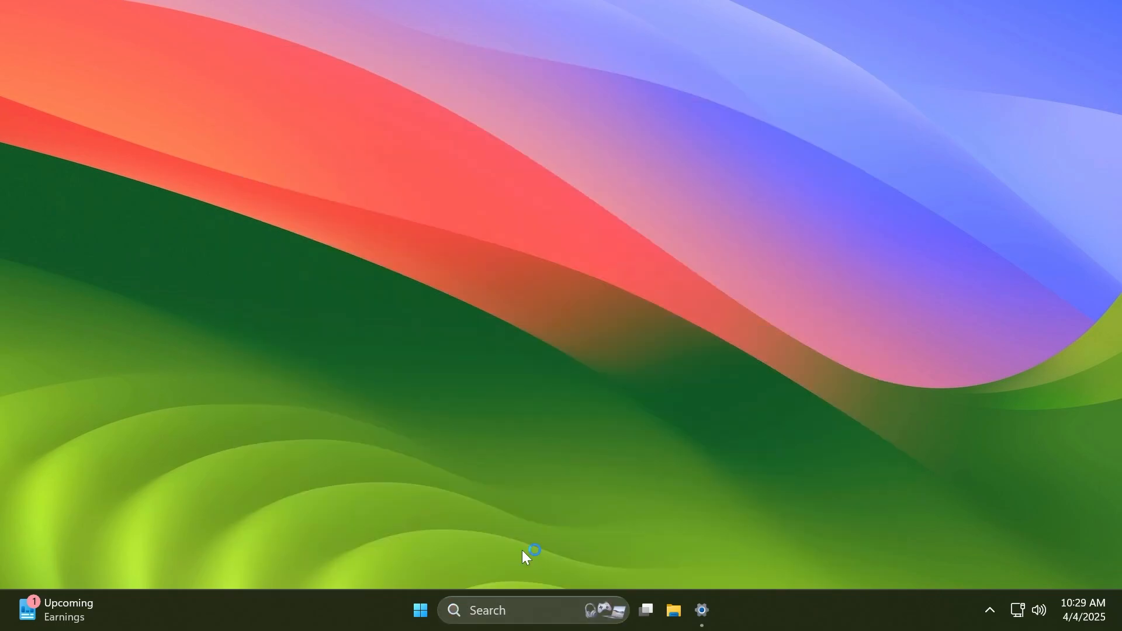
pyautogui.moveTo(631, 401)
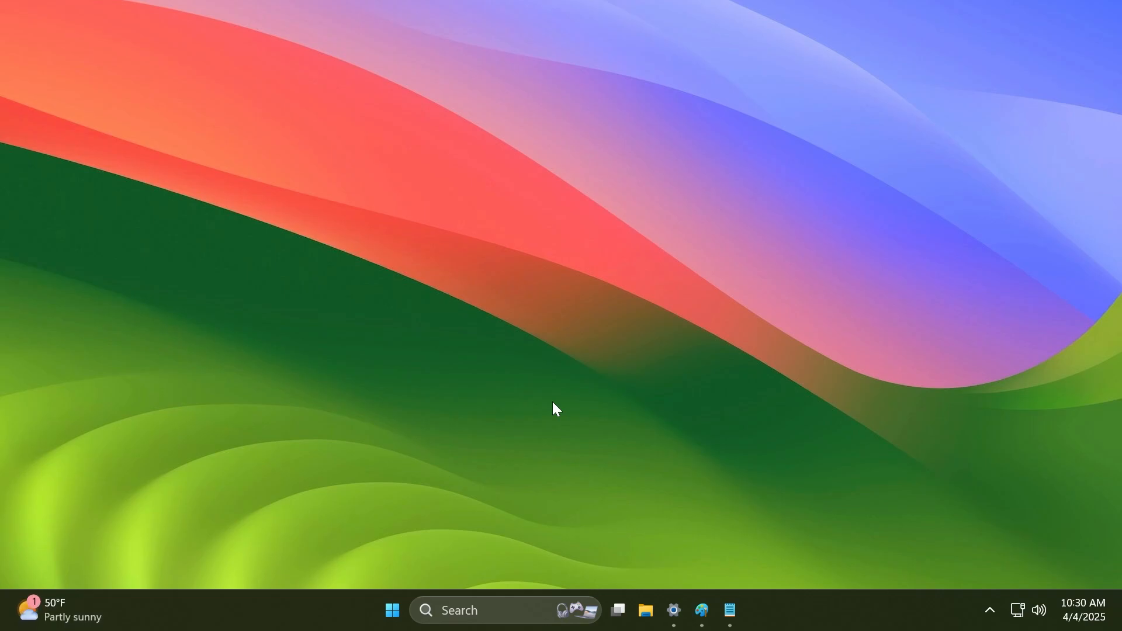
pyautogui.moveTo(692, 607)
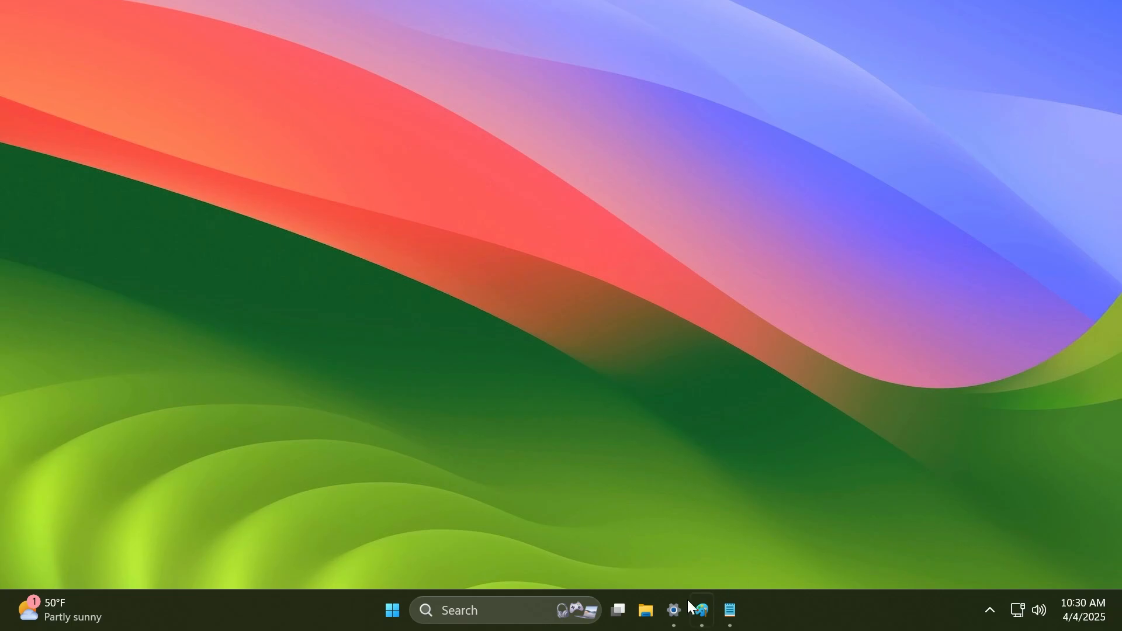
pyautogui.moveTo(670, 577)
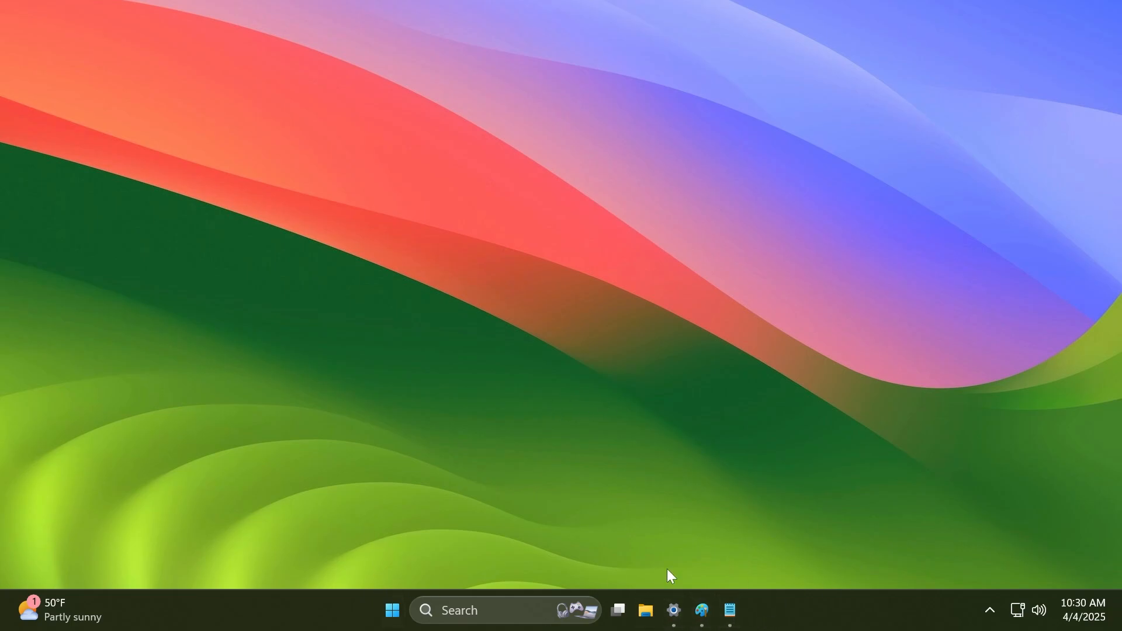
pyautogui.moveTo(766, 541)
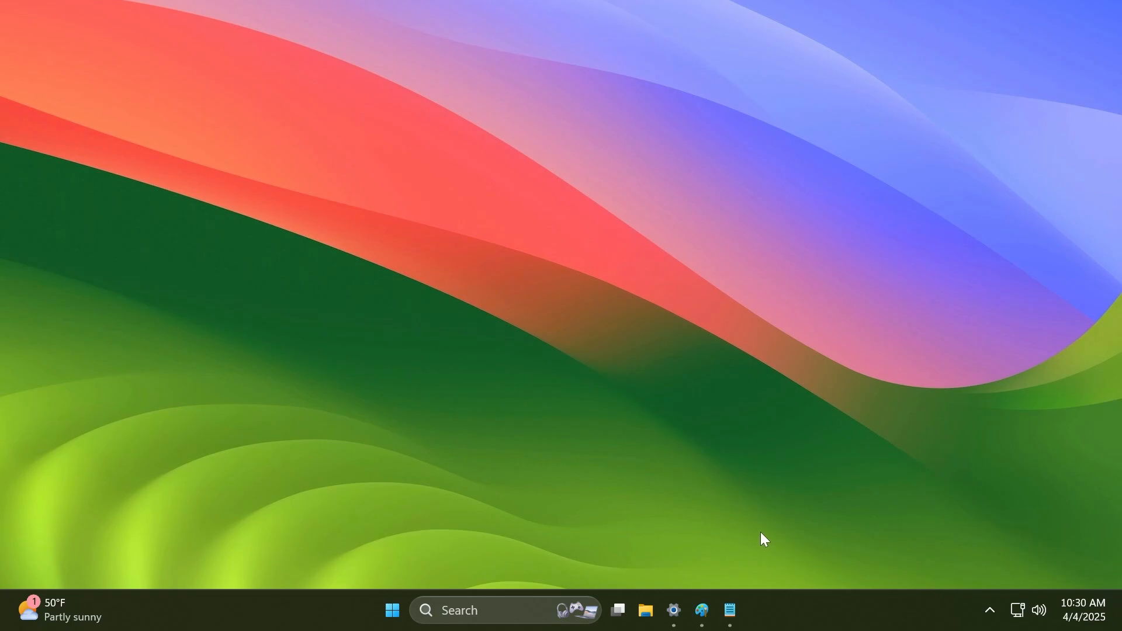
# Step: Close the blank Notepad window and reopen taskbar settings to check smaller buttons reads Always
pyautogui.click(730, 610)
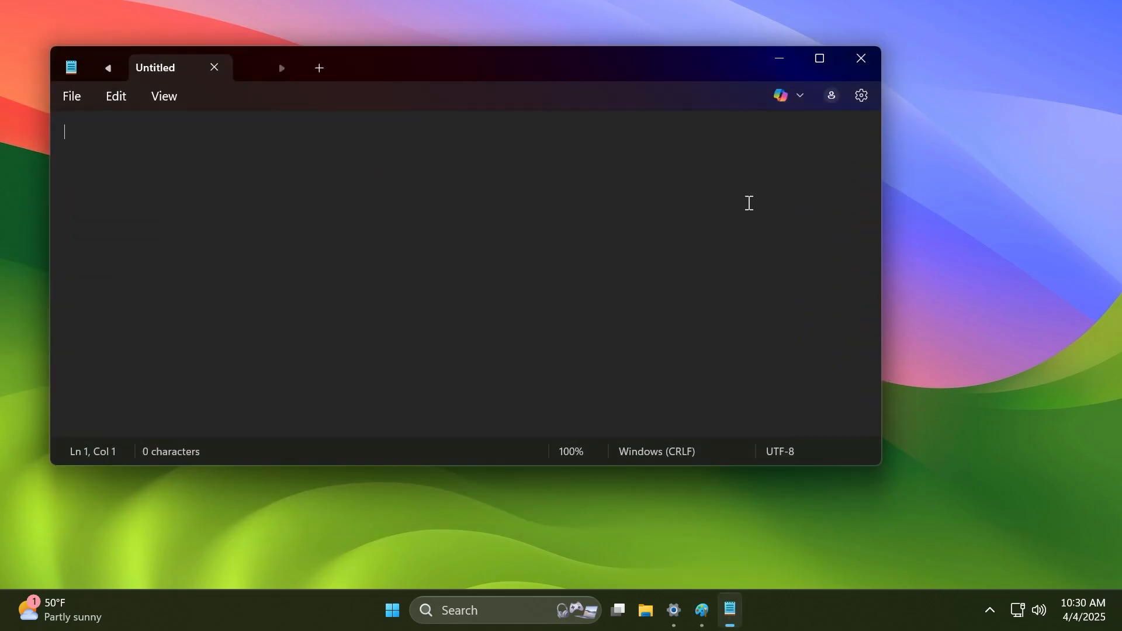
pyautogui.click(861, 58)
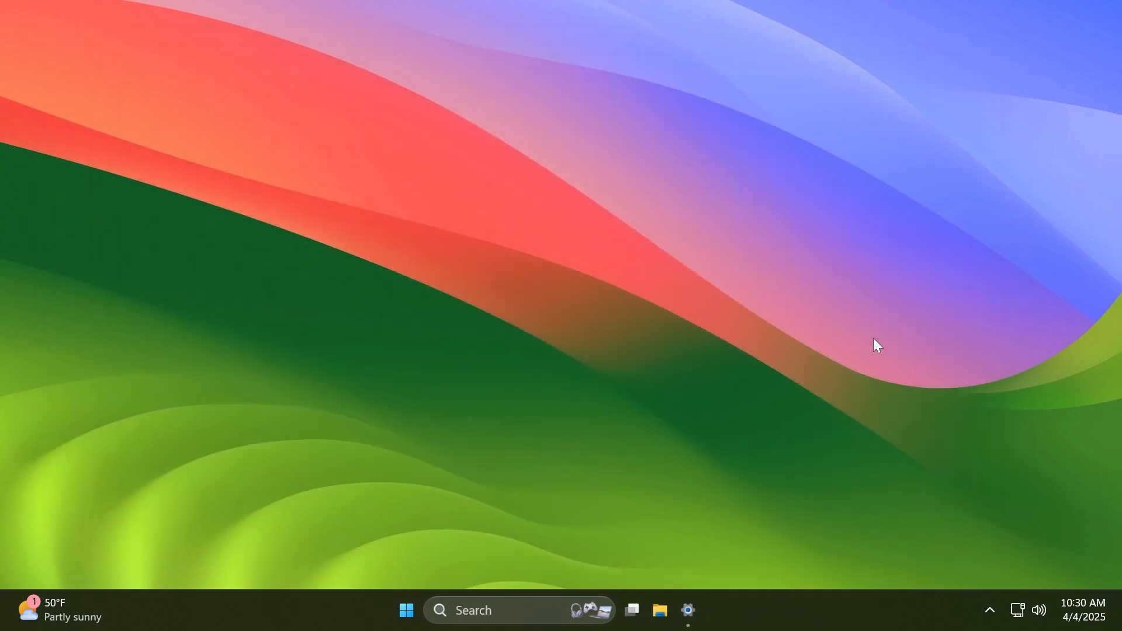
pyautogui.click(688, 611)
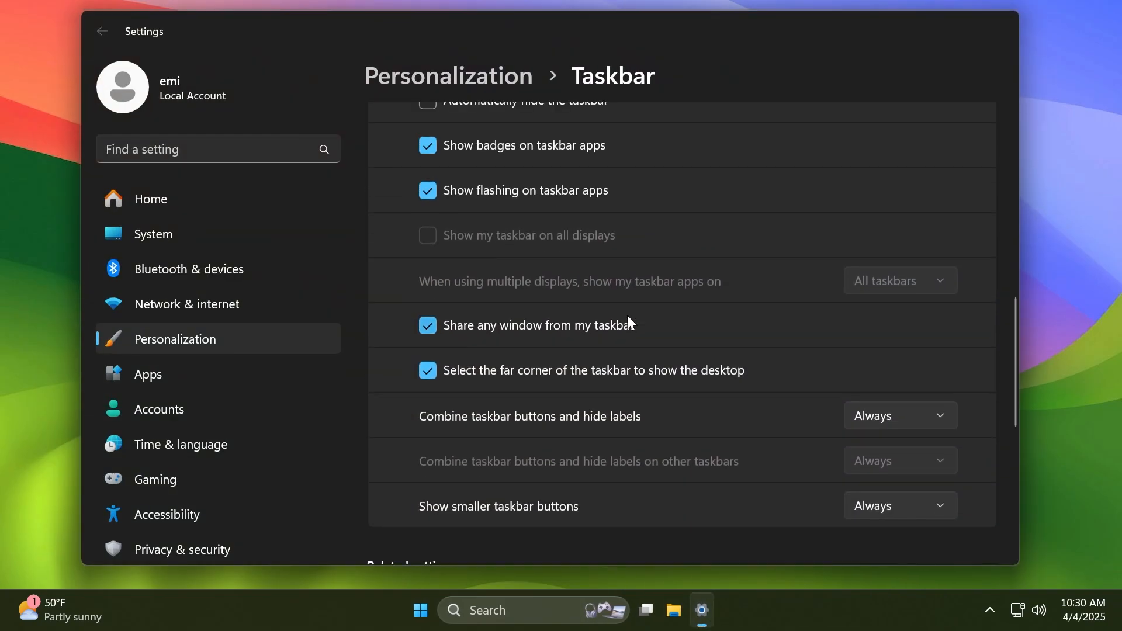
pyautogui.moveTo(618, 351)
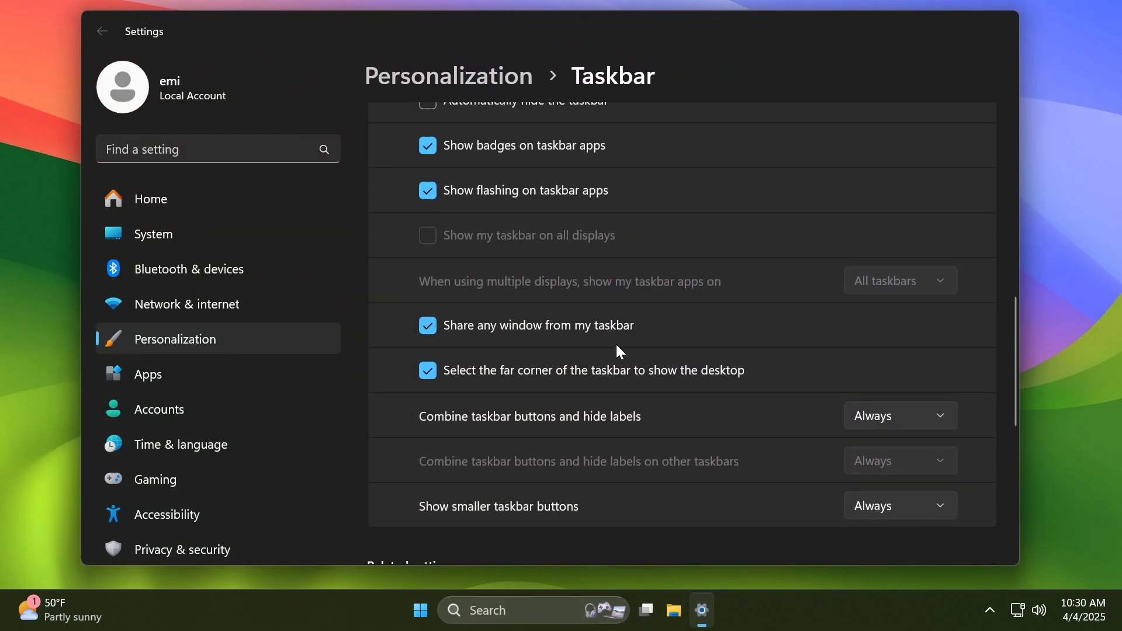
pyautogui.moveTo(642, 530)
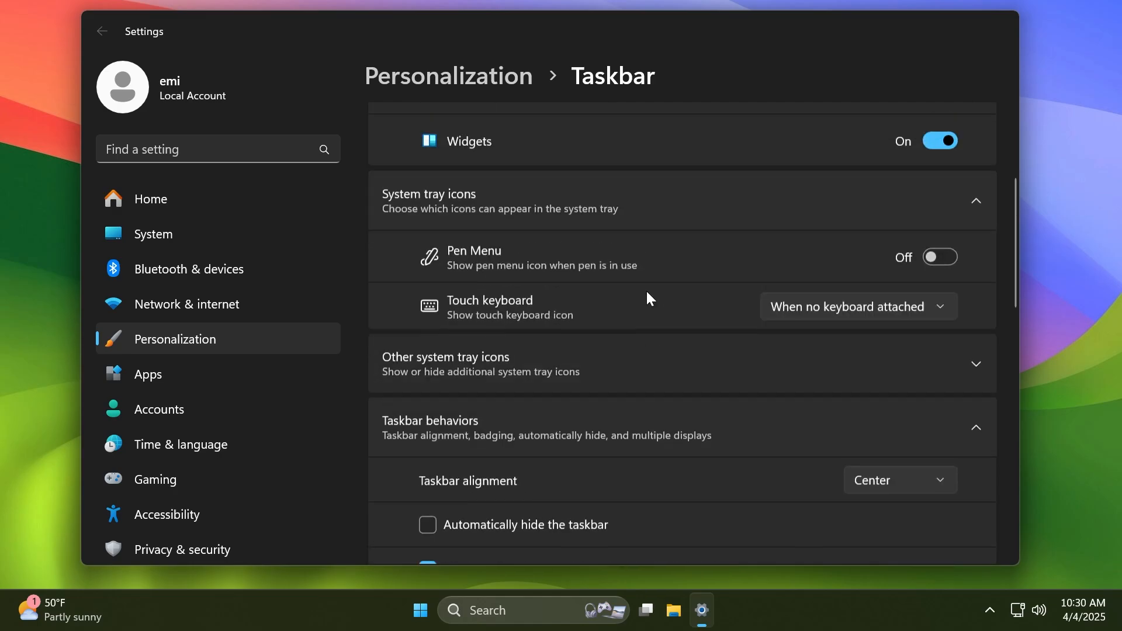
pyautogui.scroll(-3)
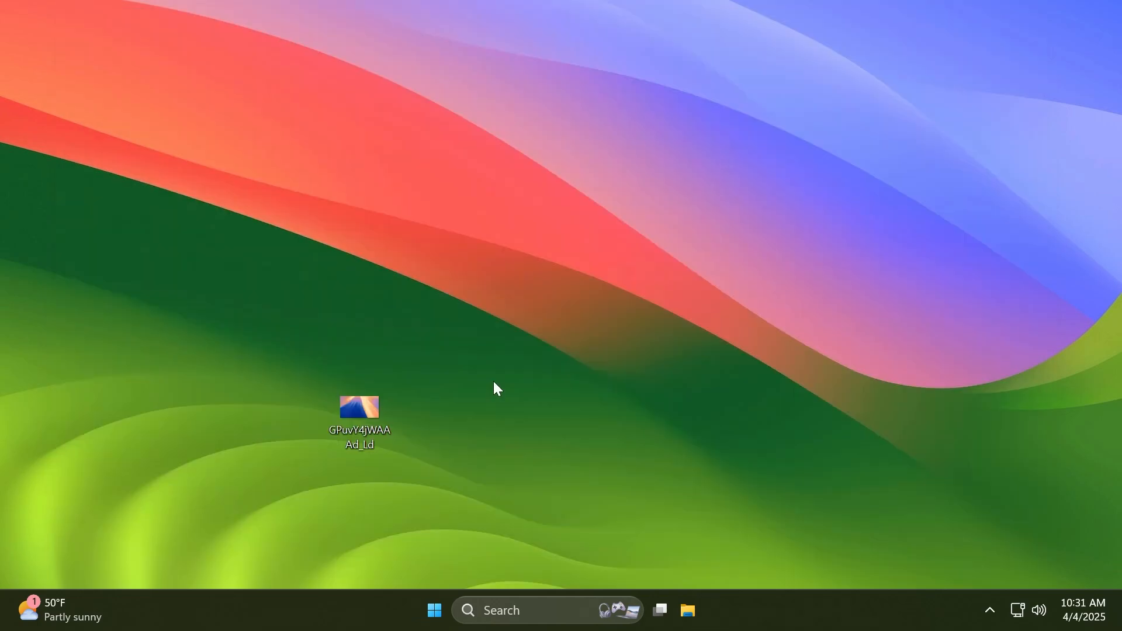
pyautogui.moveTo(580, 361)
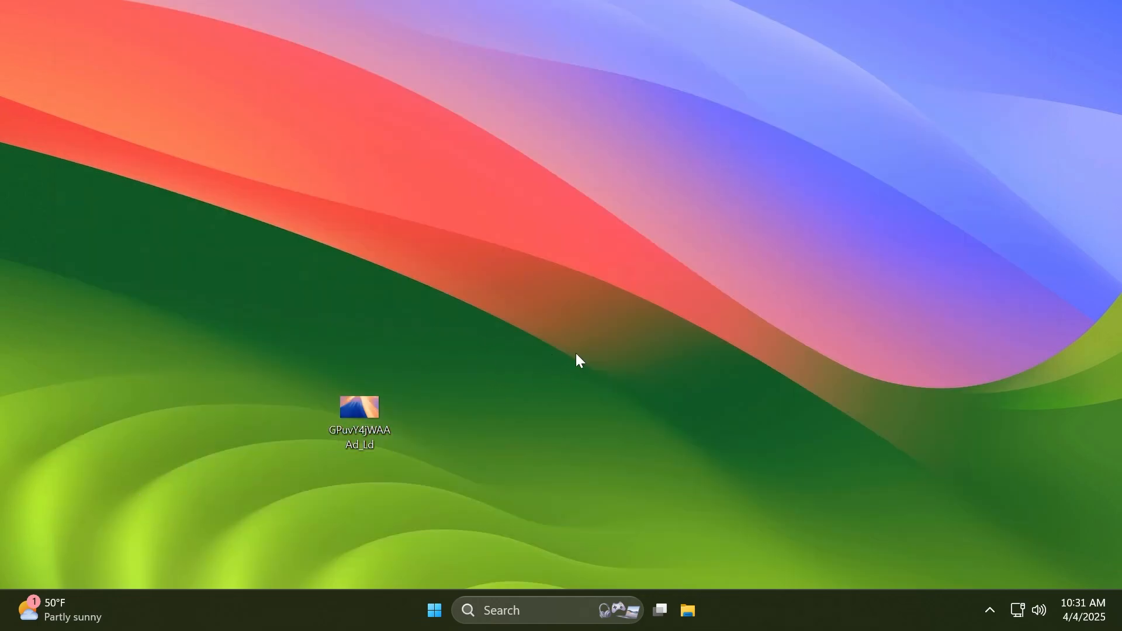
pyautogui.moveTo(434, 380)
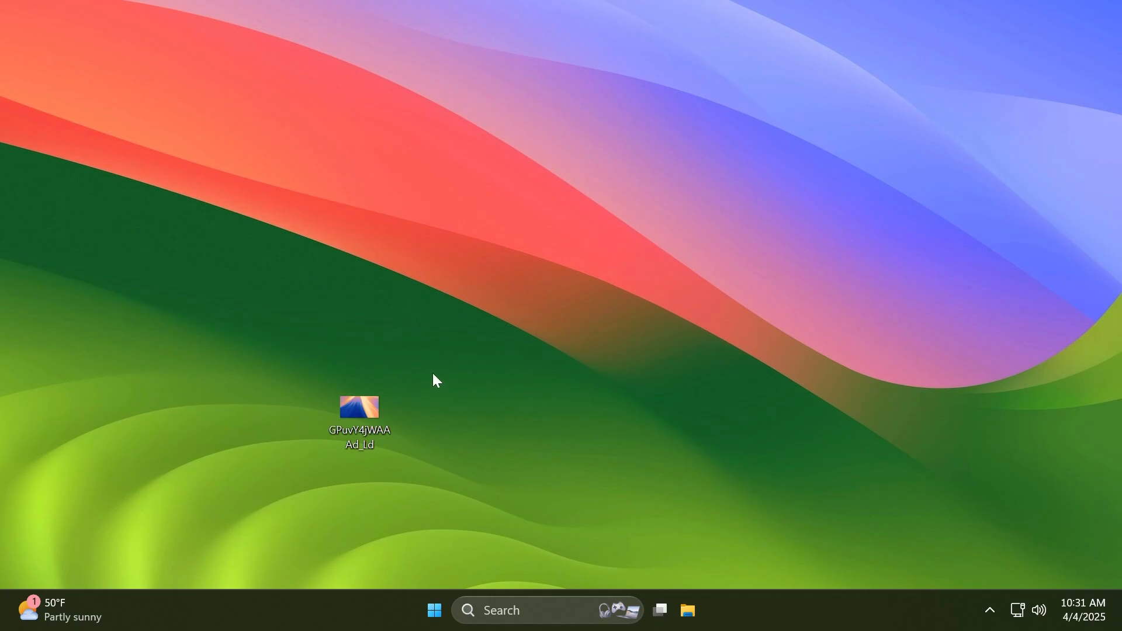
# Step: Drag the desktop image to the top of the screen to reveal the sharing tray
pyautogui.moveTo(358, 408); pyautogui.dragTo(537, 330)
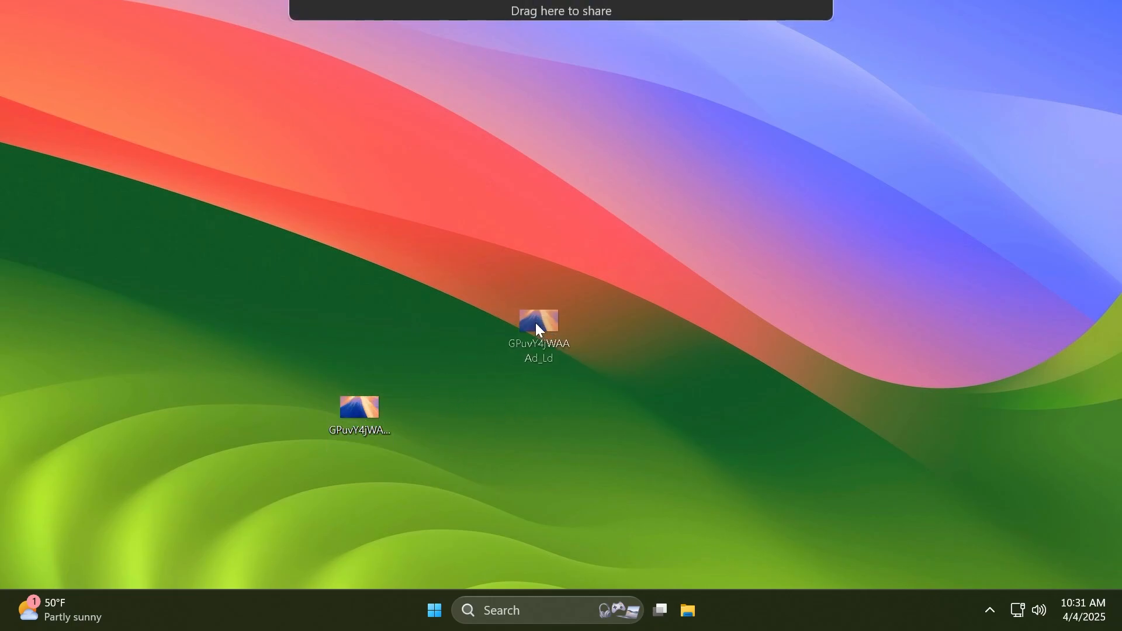
pyautogui.moveTo(539, 329); pyautogui.dragTo(562, 68)
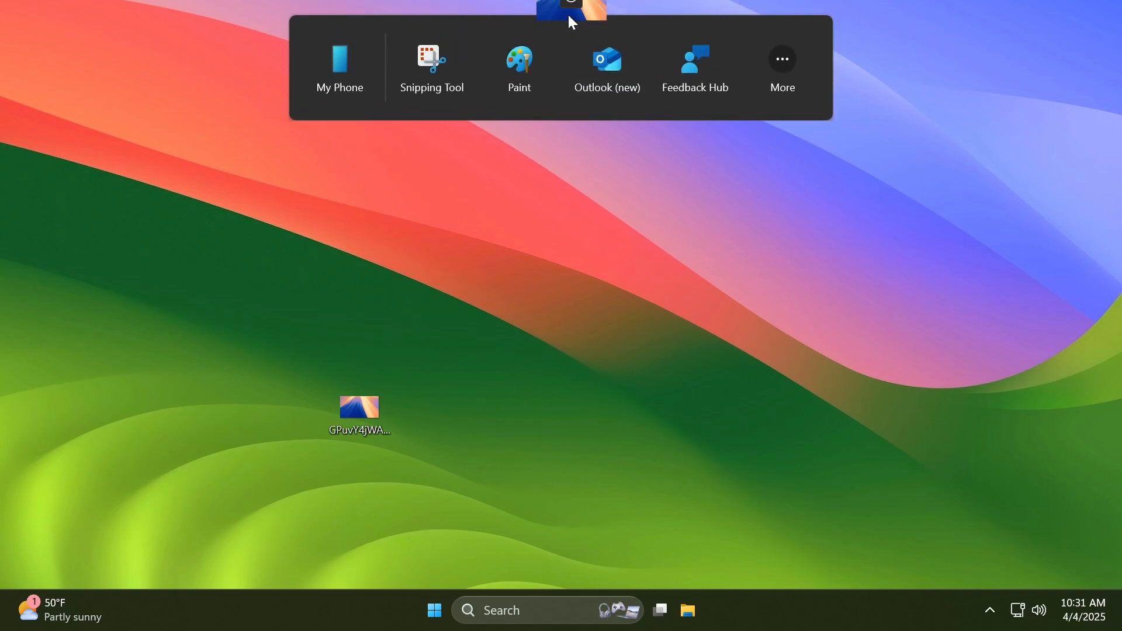
pyautogui.moveTo(341, 76)
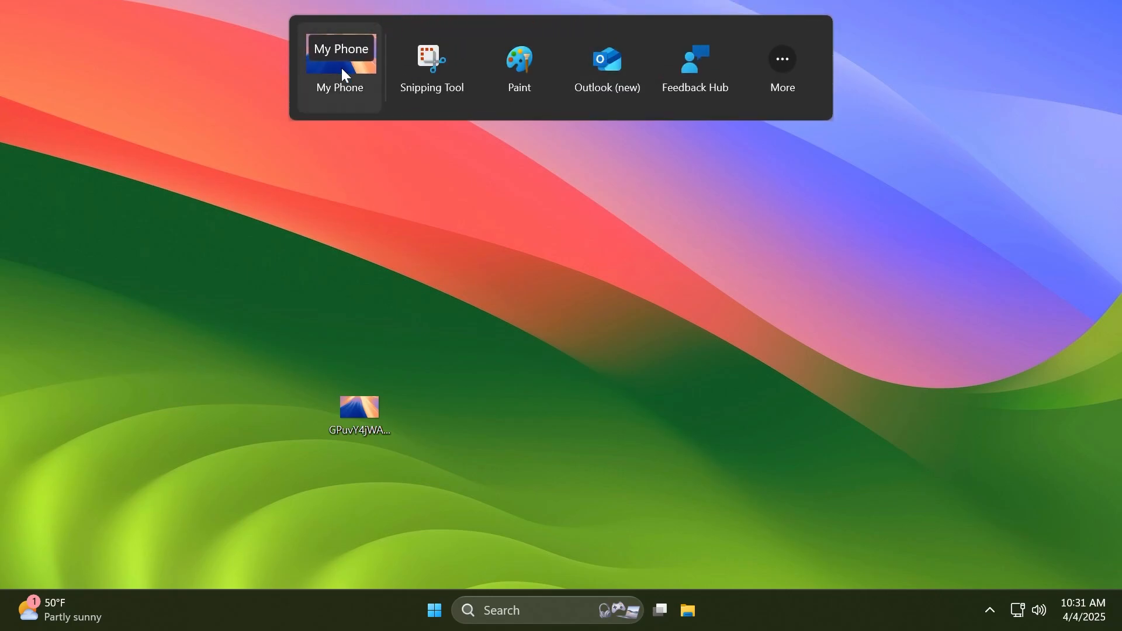
pyautogui.moveTo(615, 60)
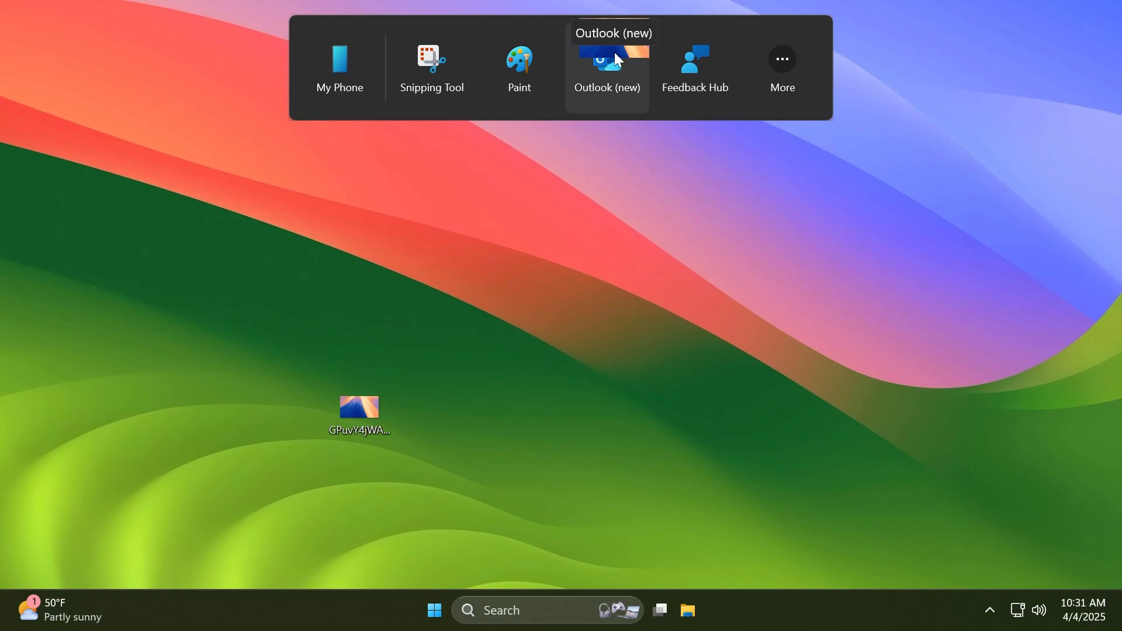
pyautogui.moveTo(788, 69)
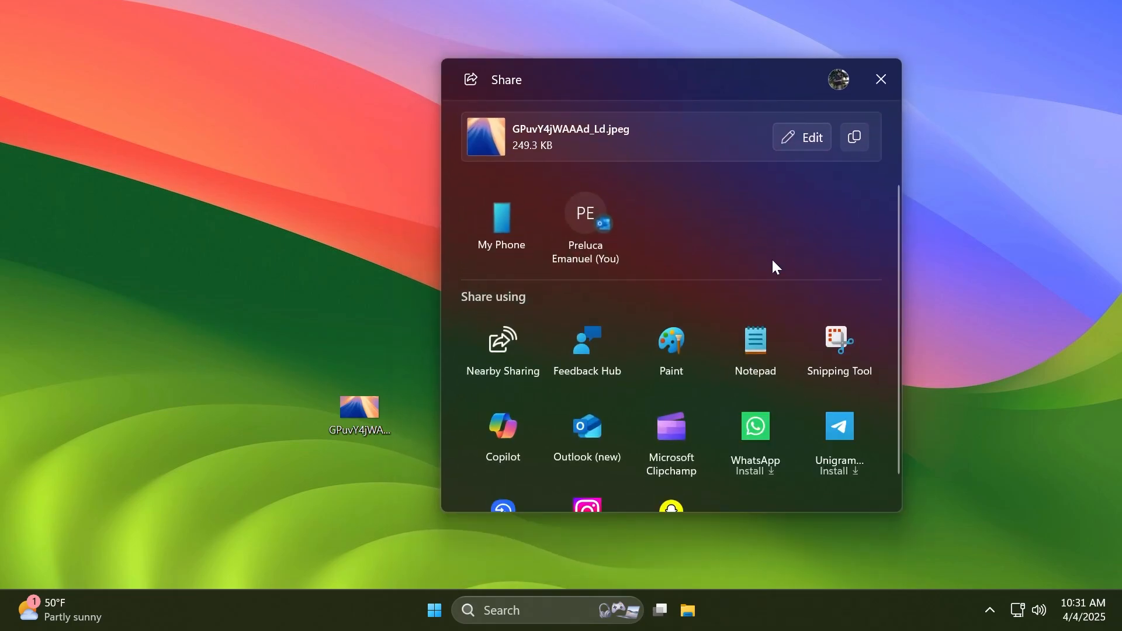
# Step: Scroll and close the Share window for GPuvY4jWAAAd_Ld.jpeg, then drag the image toward the tray again
pyautogui.scroll(-3)
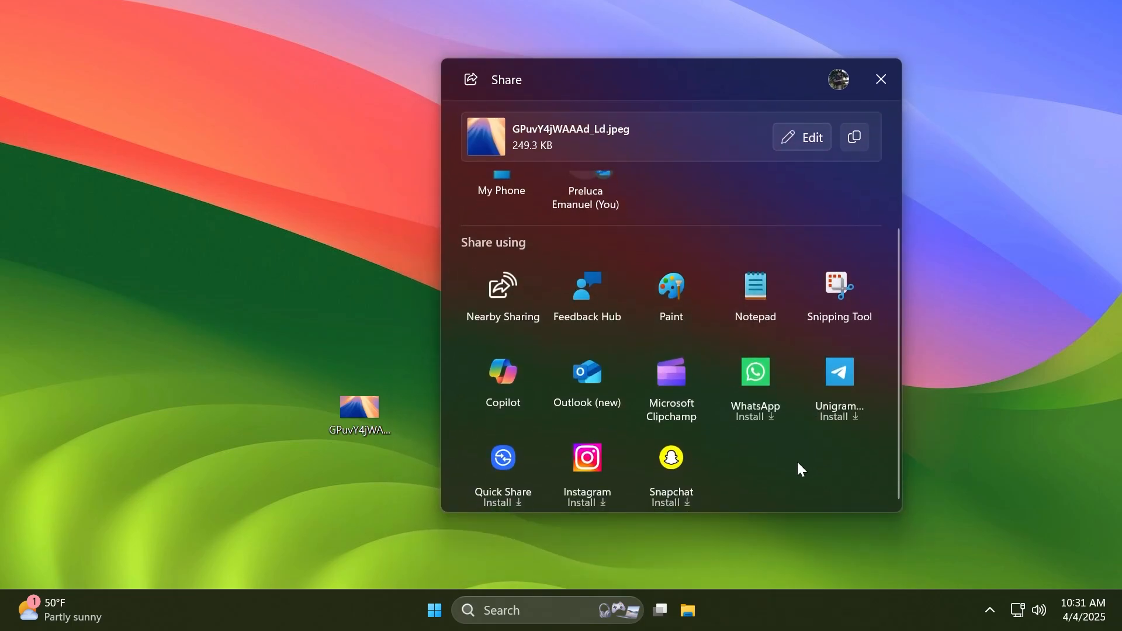
pyautogui.moveTo(486, 303)
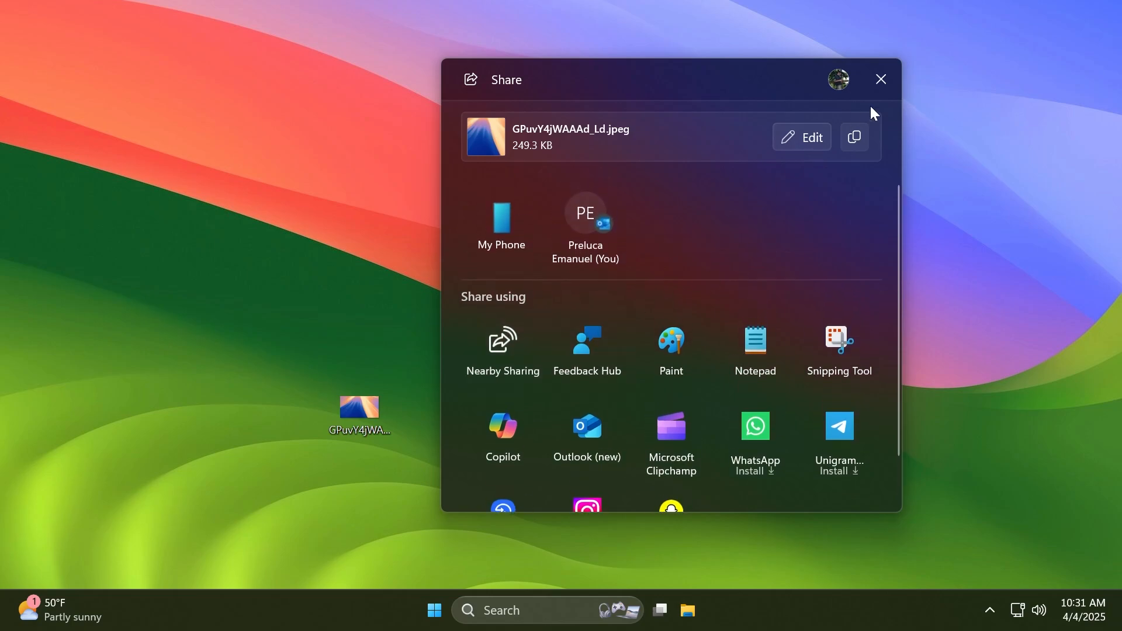
pyautogui.click(881, 79)
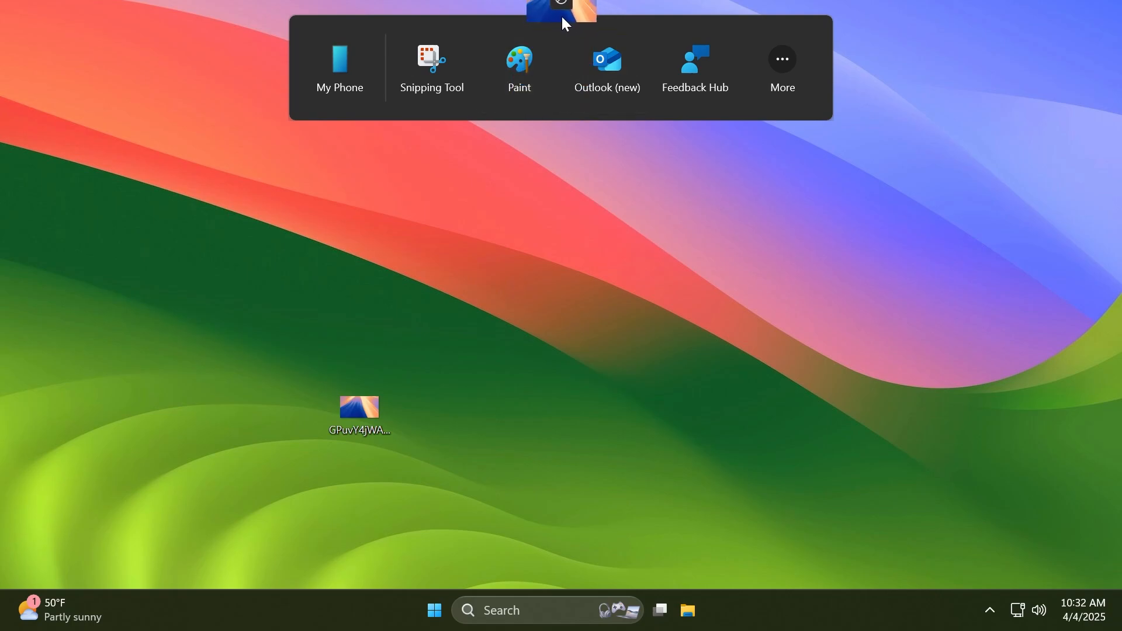
pyautogui.moveTo(359, 415); pyautogui.dragTo(370, 398)
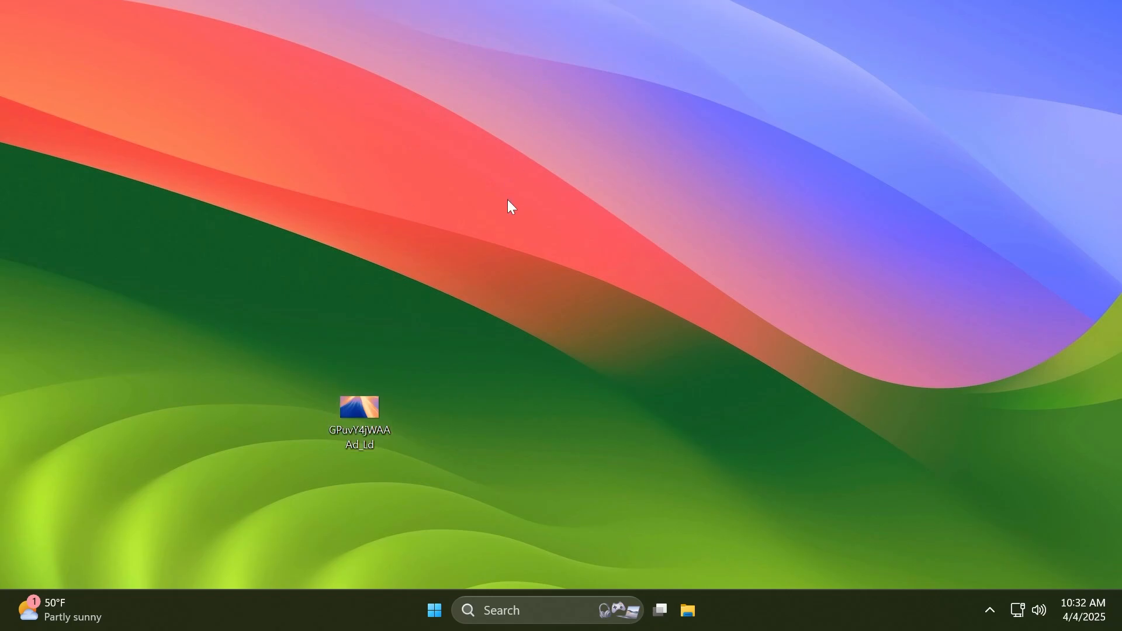
pyautogui.moveTo(502, 281)
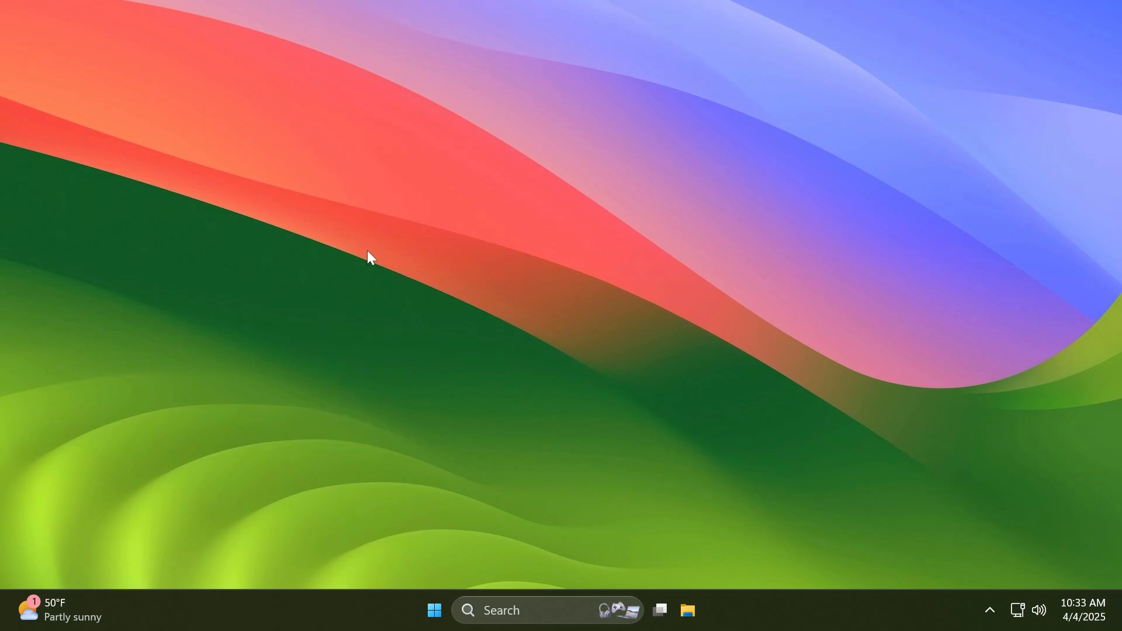
# Step: Launch the Settings app from the taskbar
pyautogui.click(703, 611)
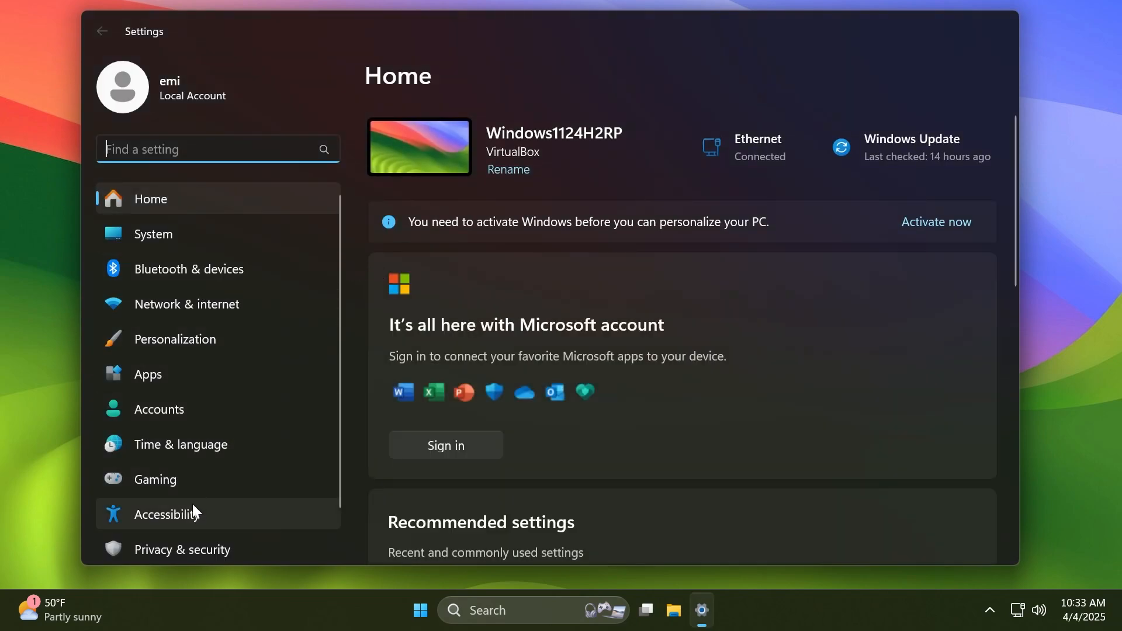
# Step: Browse the Mouse pointer and touch settings, scrolling through pointer style and custom image options
pyautogui.click(167, 514)
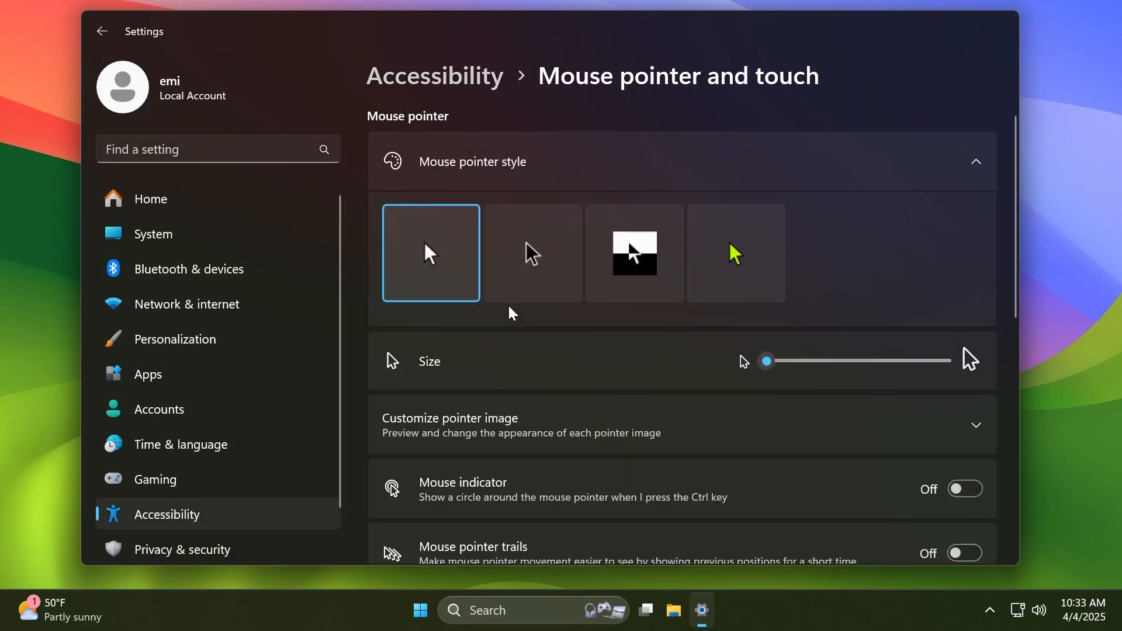
pyautogui.moveTo(659, 156)
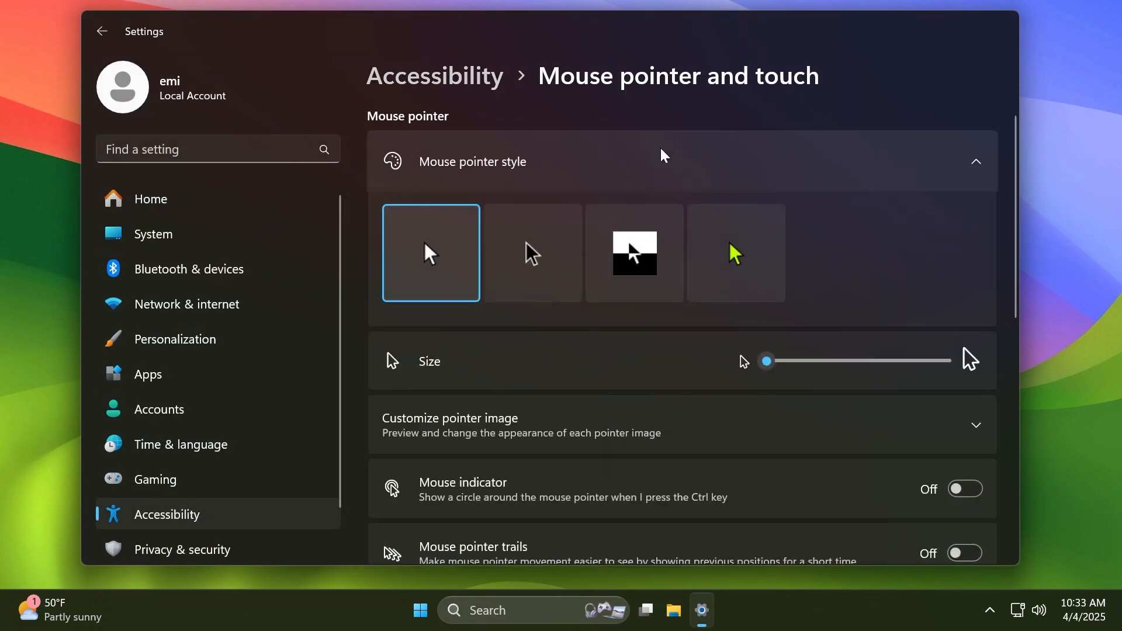
pyautogui.scroll(-3)
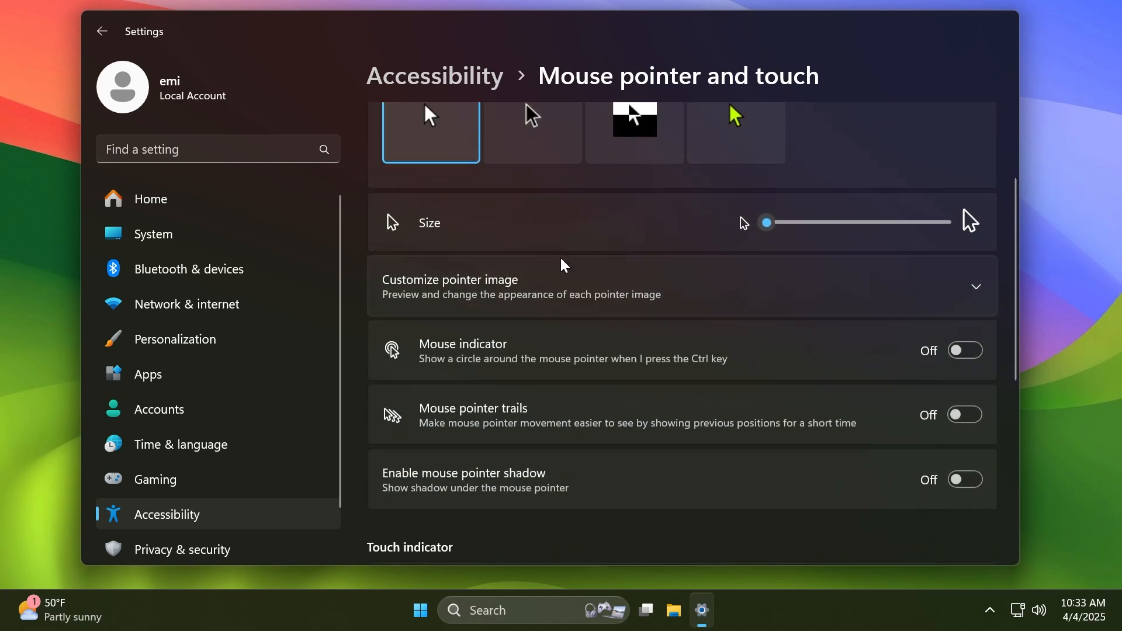
pyautogui.moveTo(549, 253)
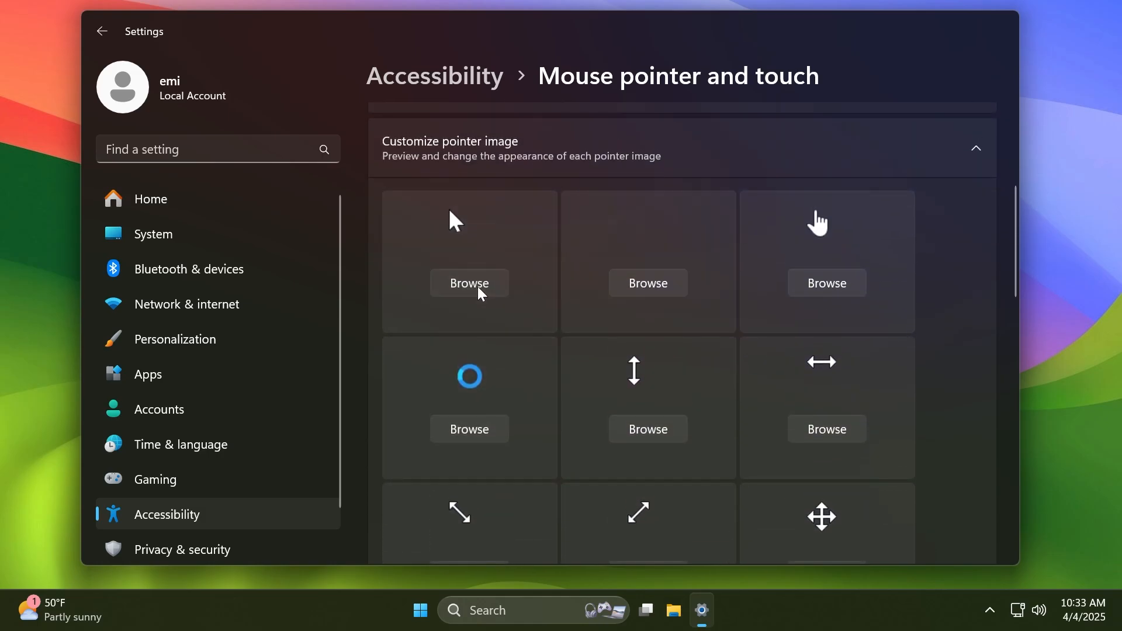
pyautogui.moveTo(514, 166)
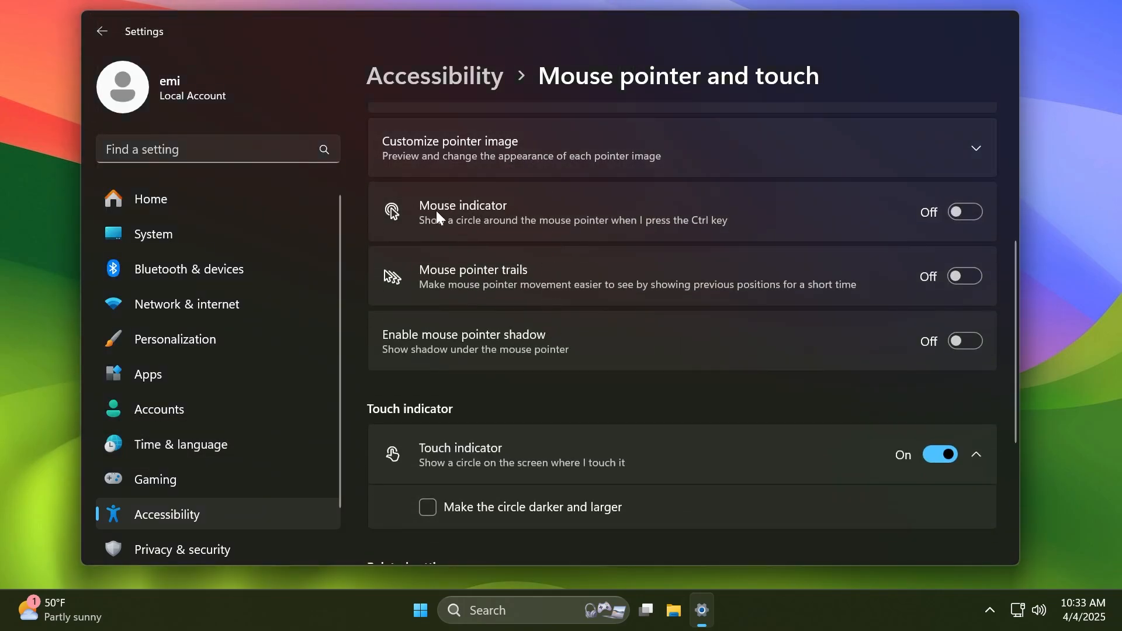
pyautogui.moveTo(727, 222)
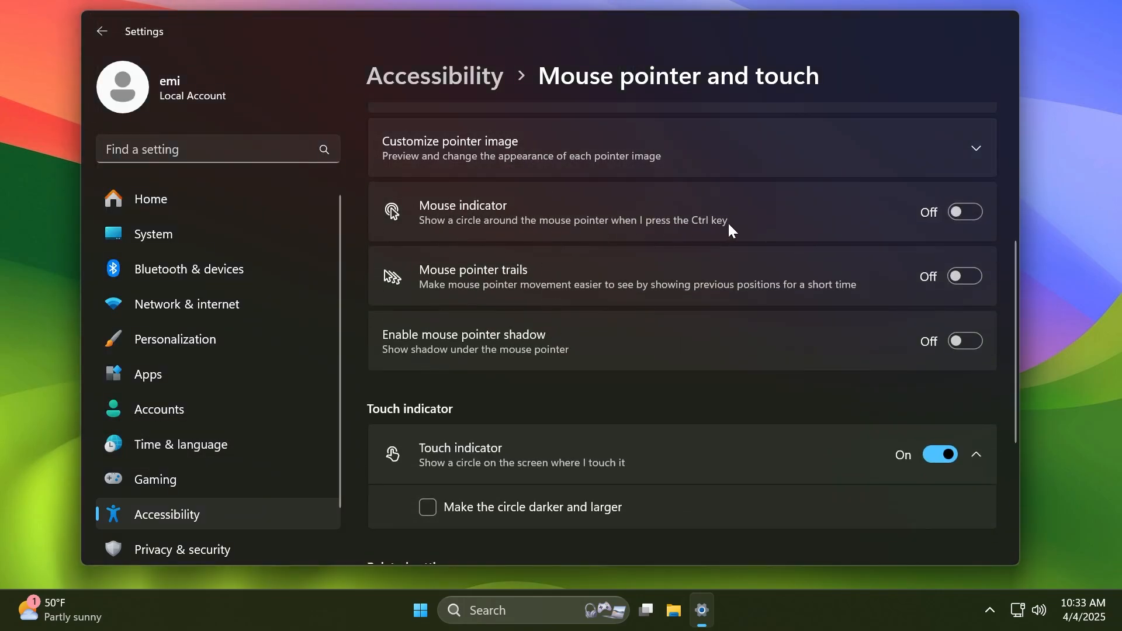
pyautogui.moveTo(554, 220)
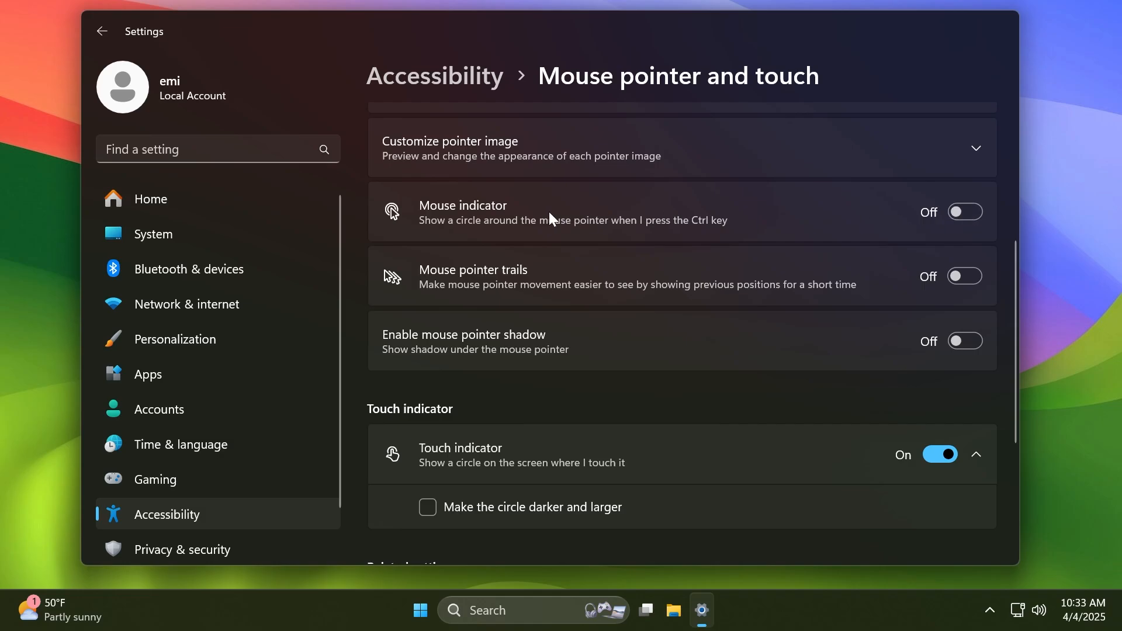
pyautogui.moveTo(569, 298)
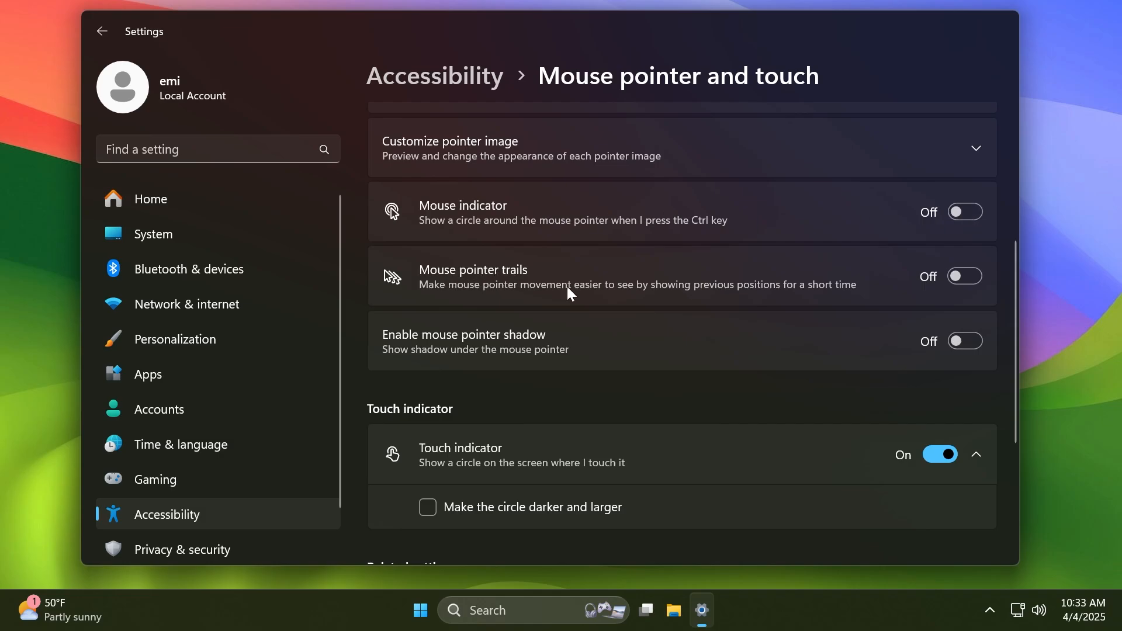
pyautogui.scroll(-3)
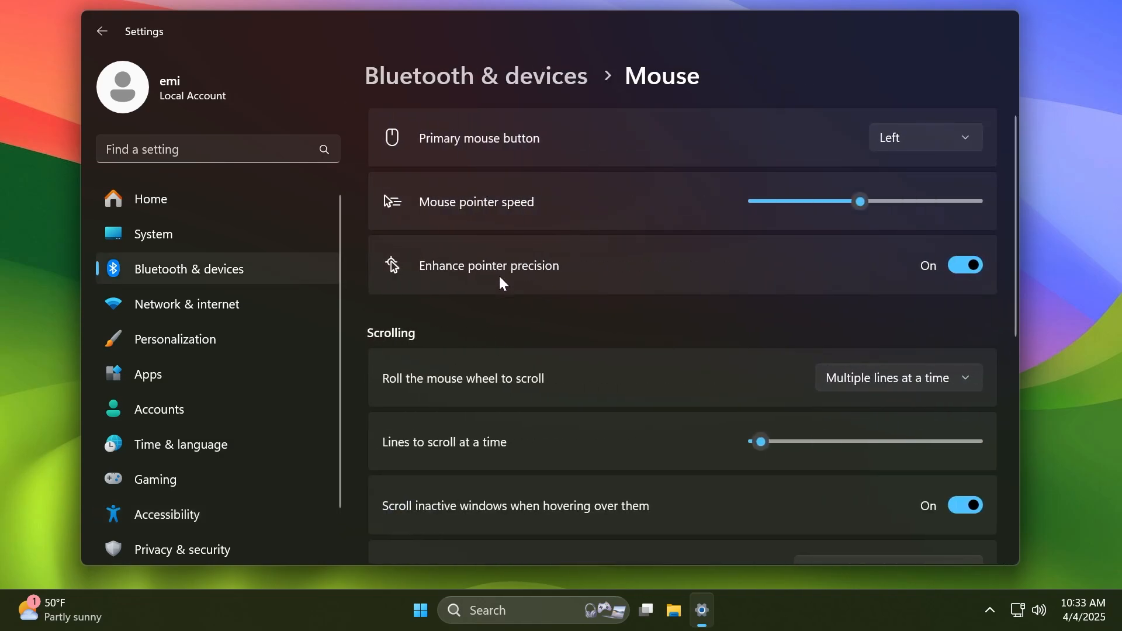
pyautogui.moveTo(490, 89)
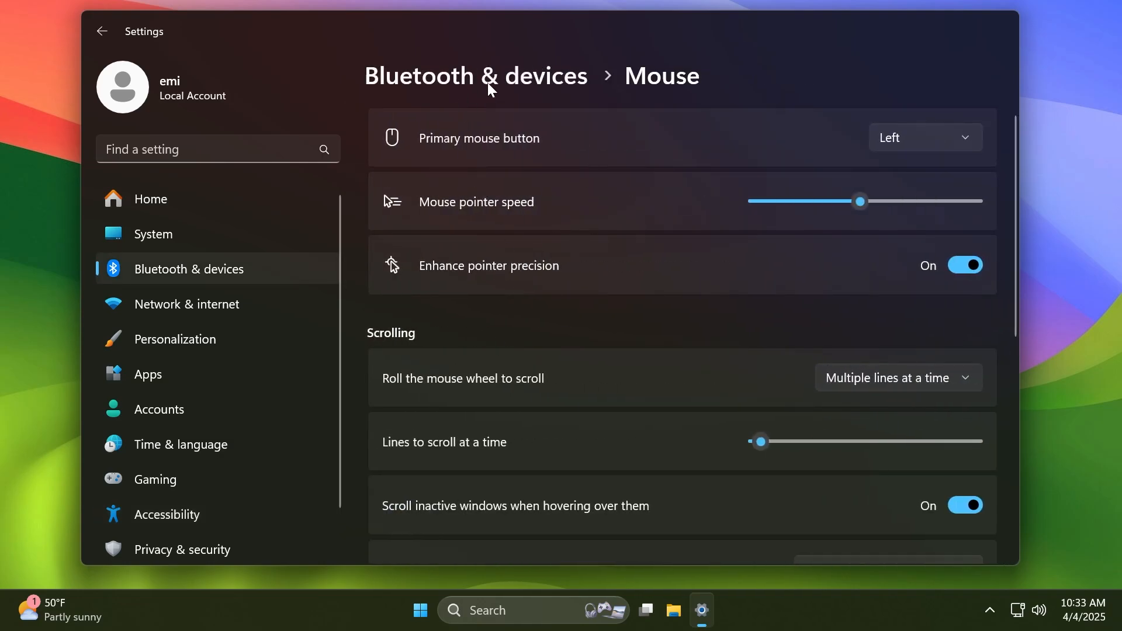
# Step: Revisit Mouse pointer and touch, then go to Bluetooth & devices > Pen & Windows Ink
pyautogui.click(167, 514)
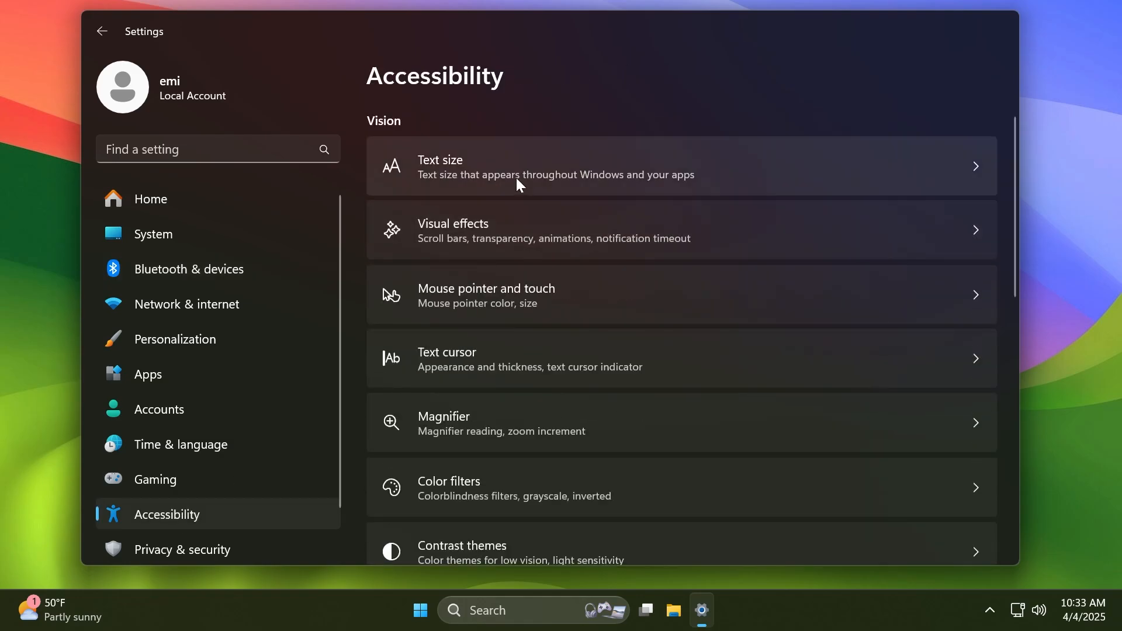
pyautogui.click(486, 295)
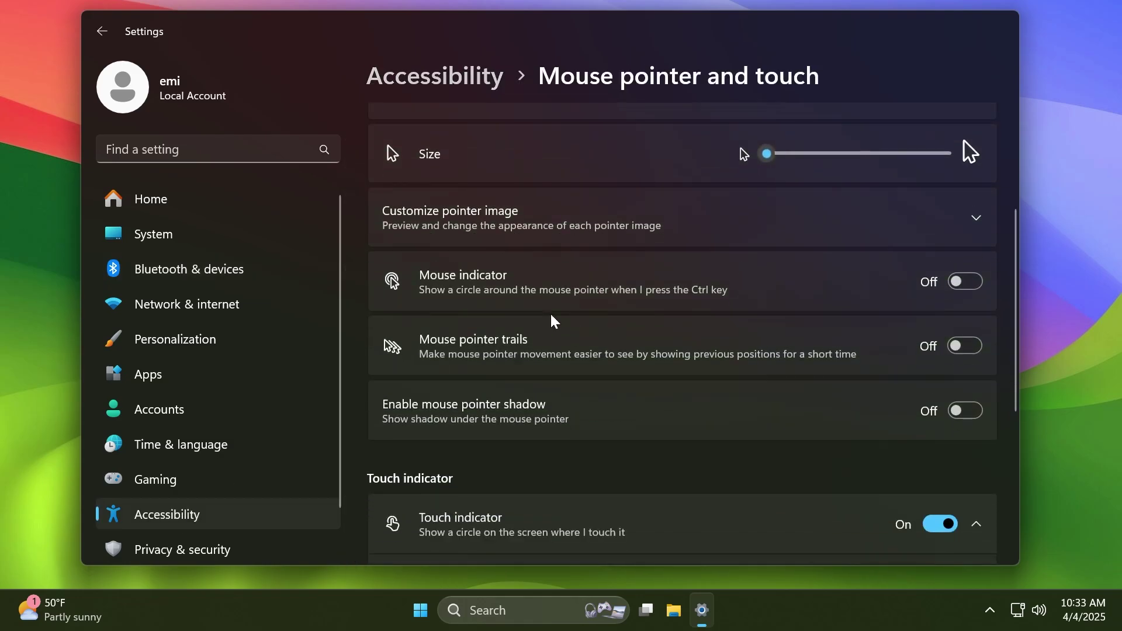
pyautogui.scroll(3)
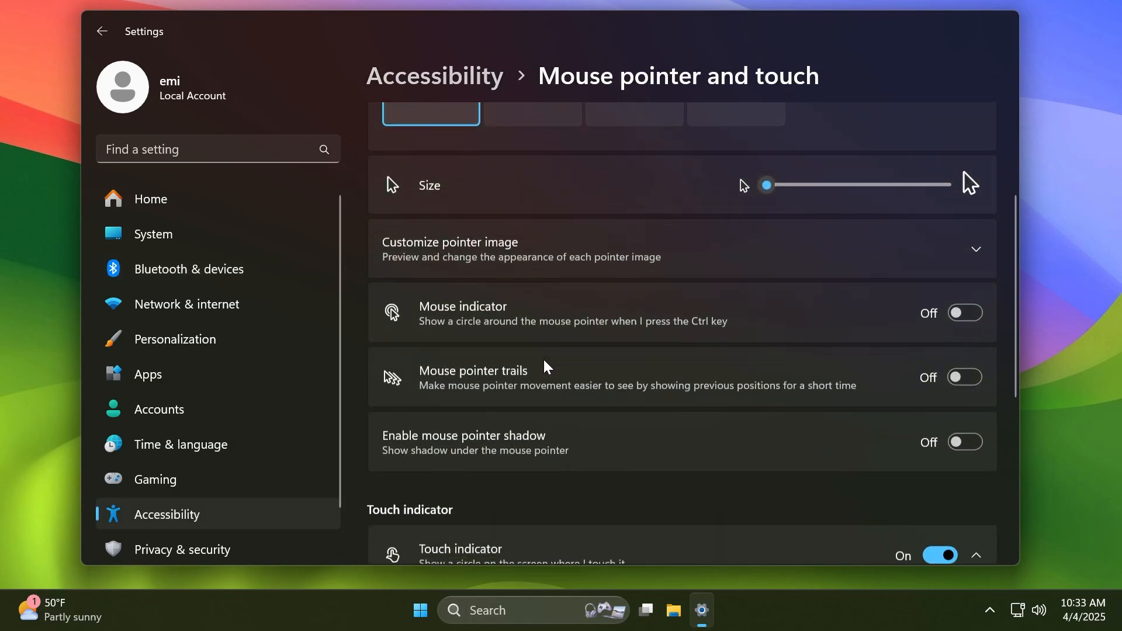
pyautogui.click(150, 199)
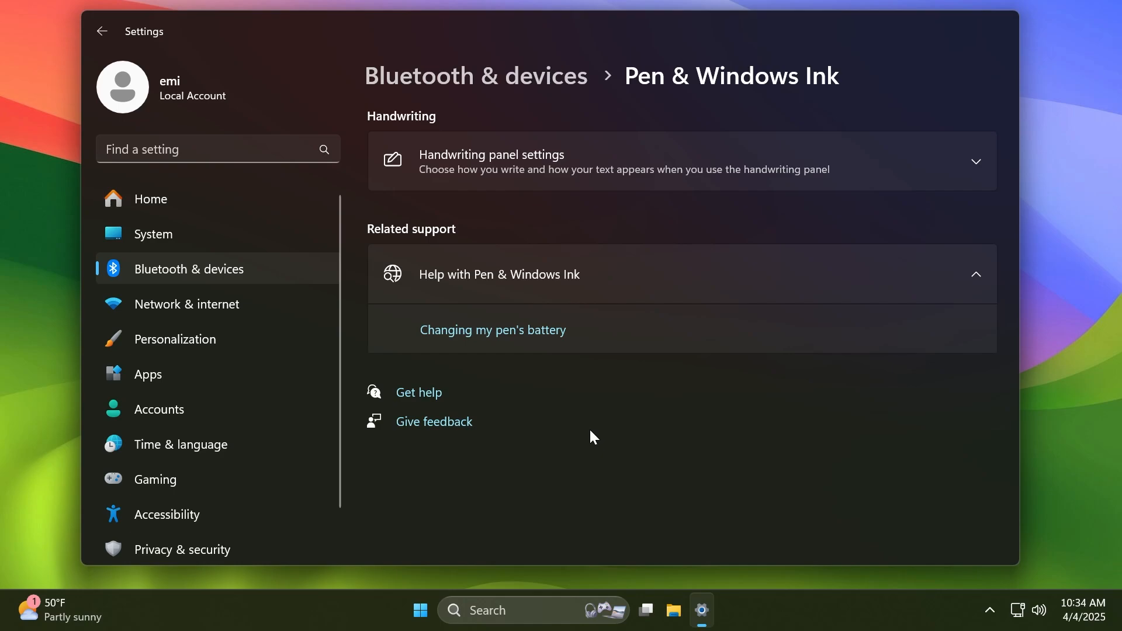
pyautogui.click(680, 161)
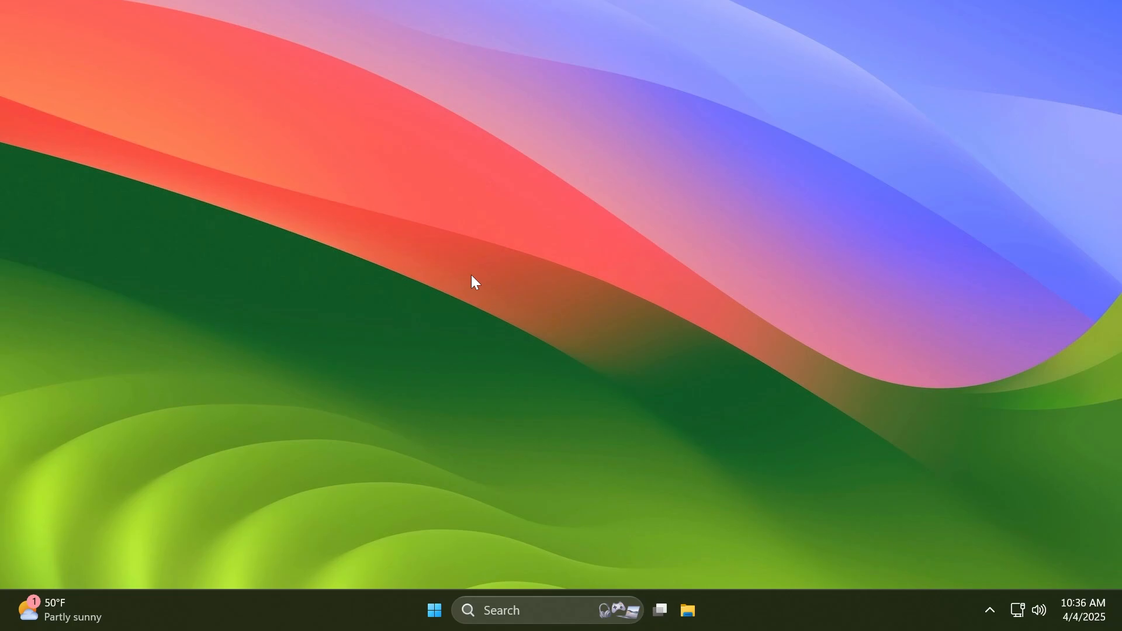
pyautogui.moveTo(415, 320)
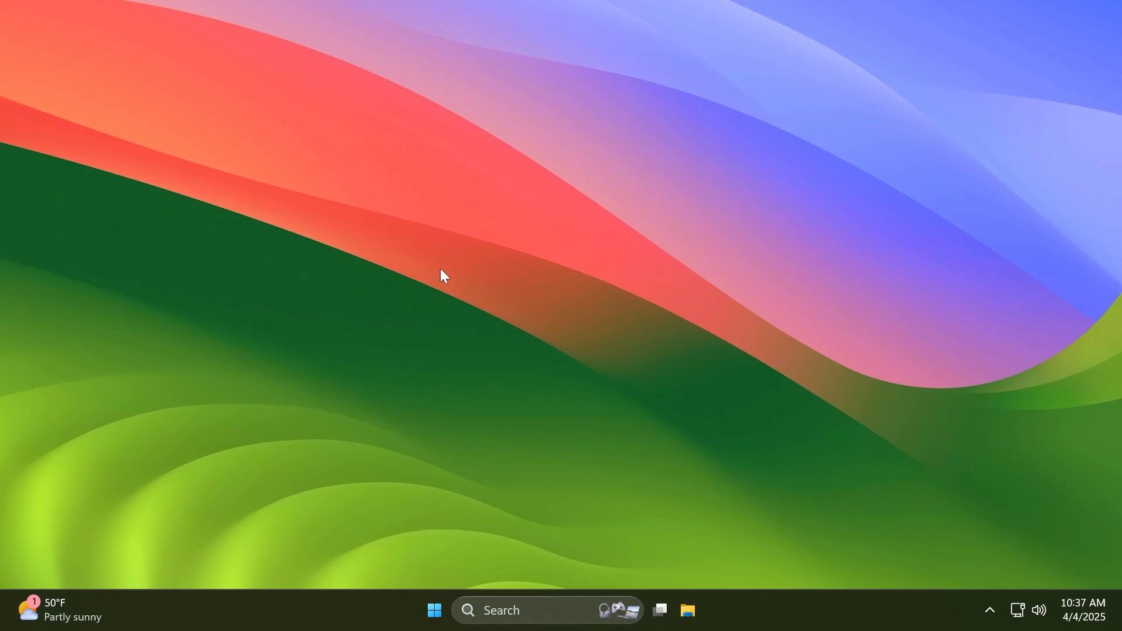
pyautogui.moveTo(475, 309)
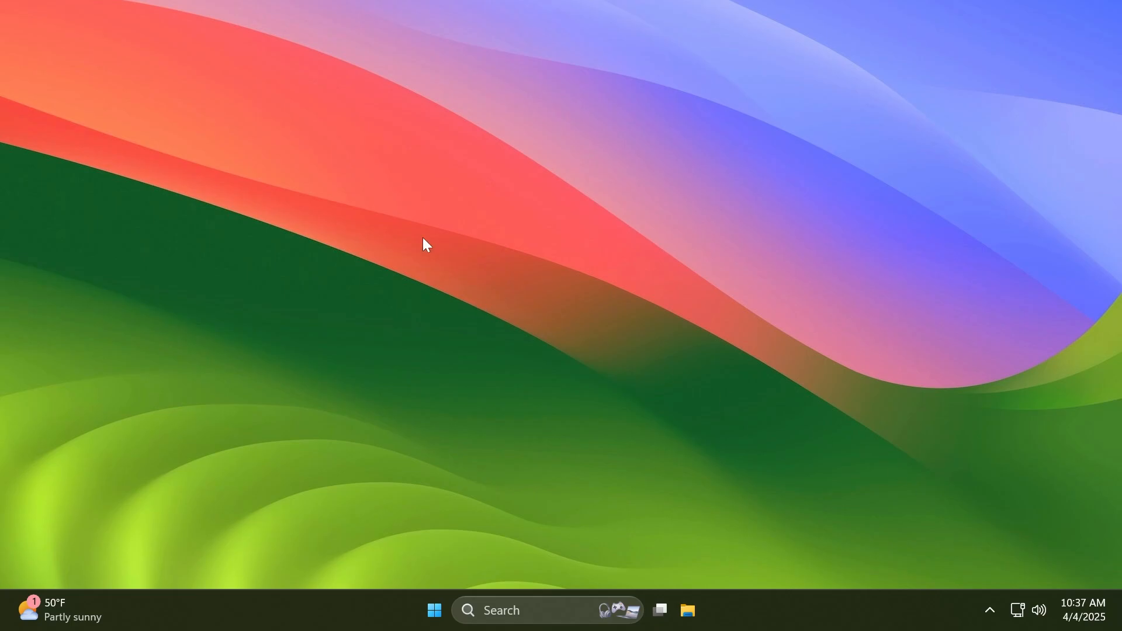
pyautogui.moveTo(436, 273)
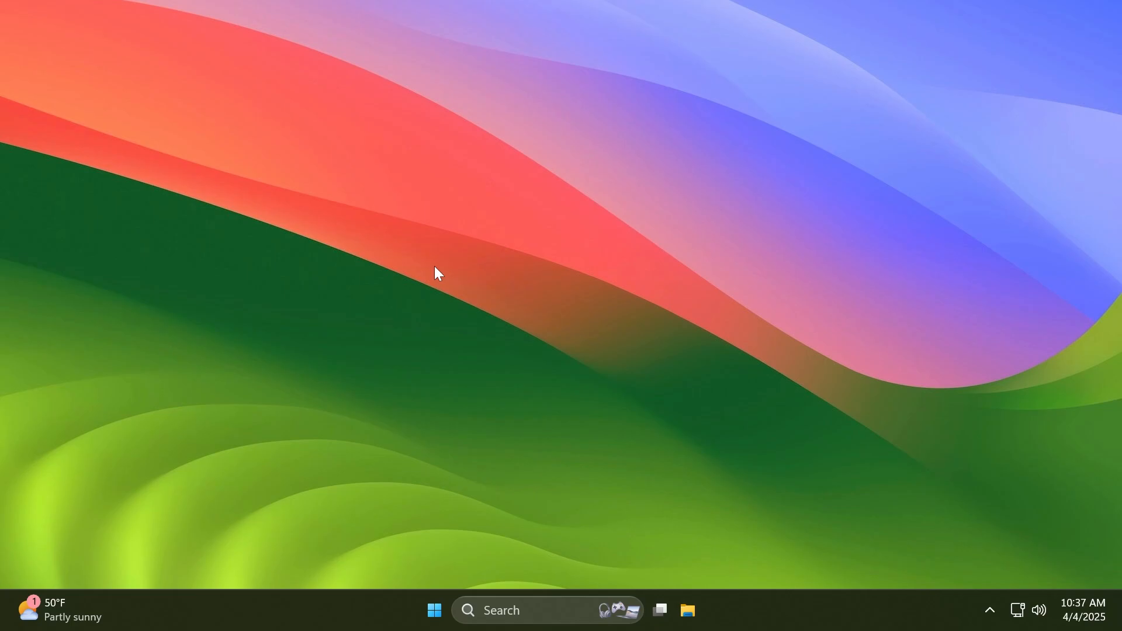
pyautogui.moveTo(470, 277)
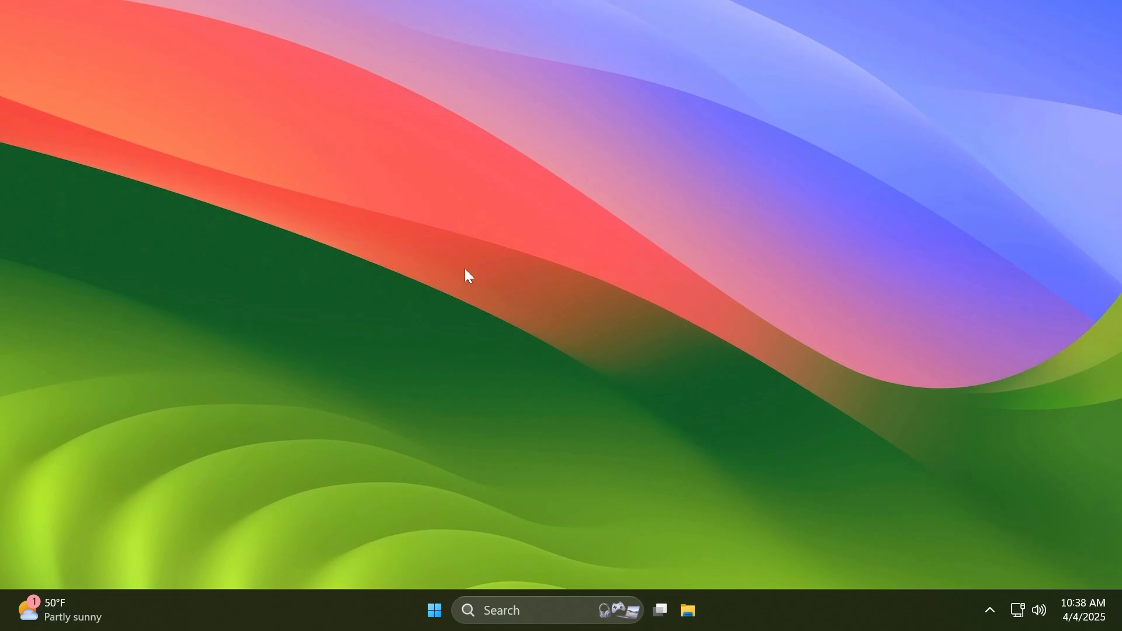
pyautogui.write('quick Assist')
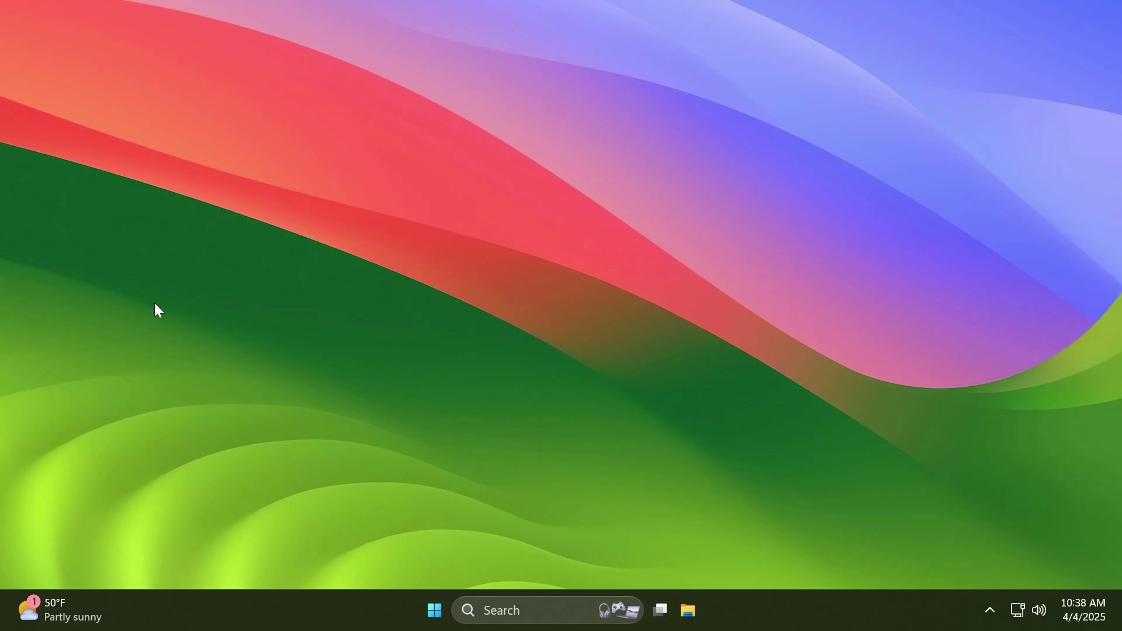
pyautogui.moveTo(493, 290)
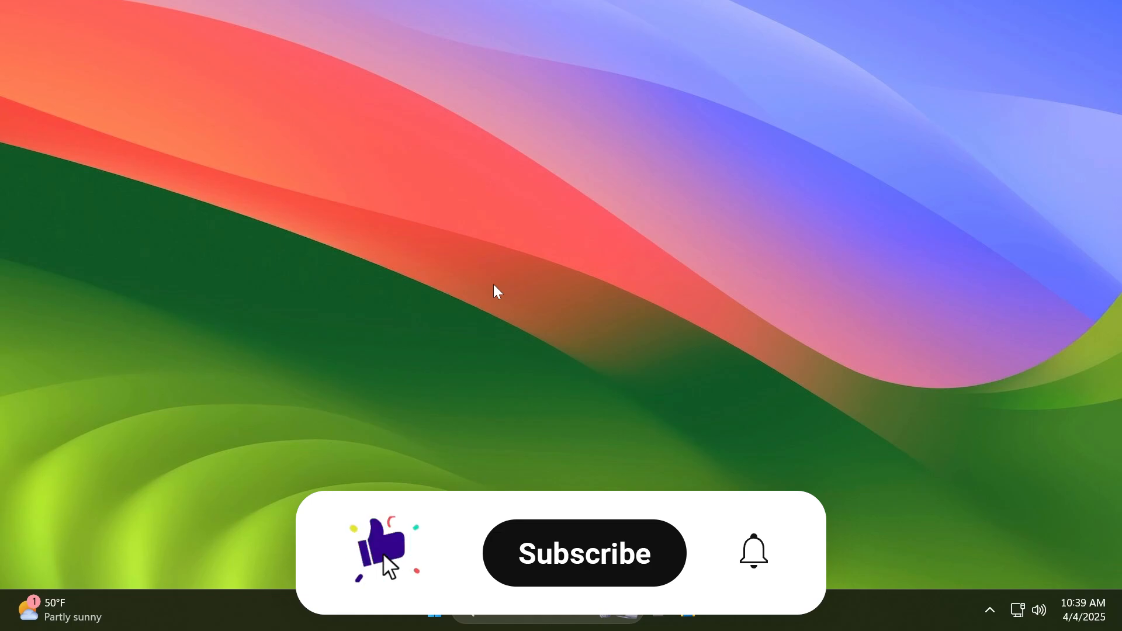
pyautogui.click(585, 553)
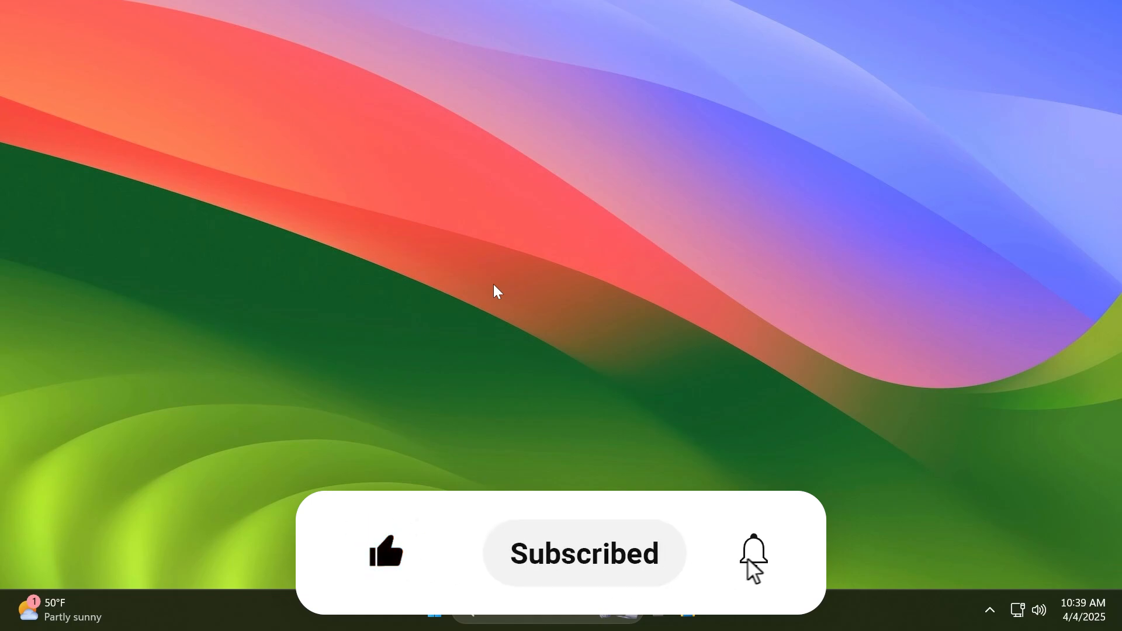